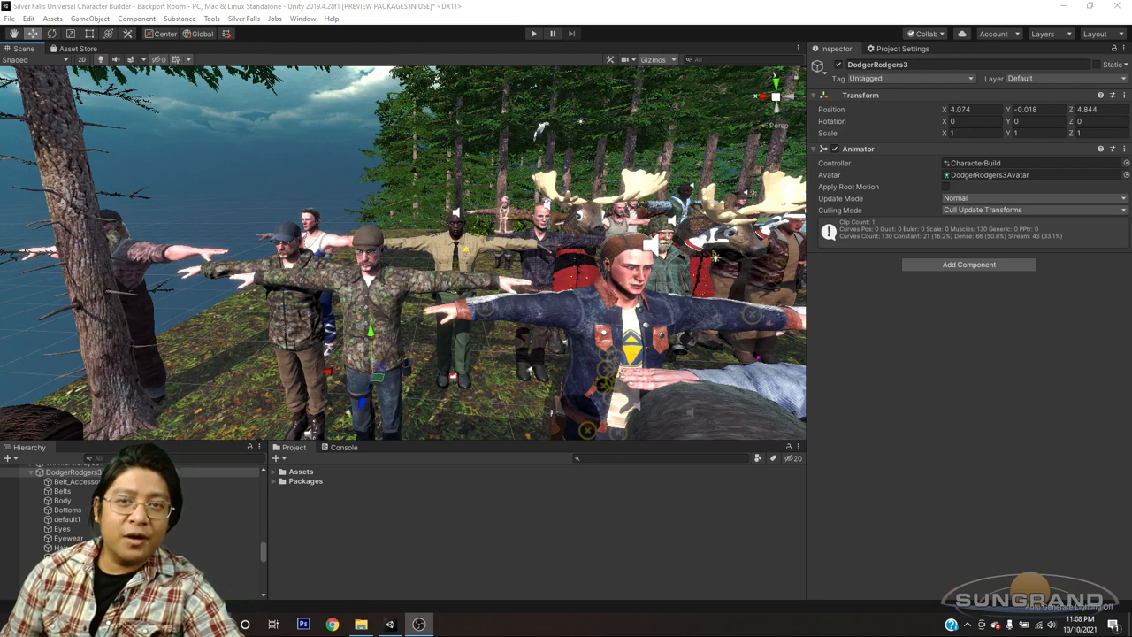
mouse_move(502, 301)
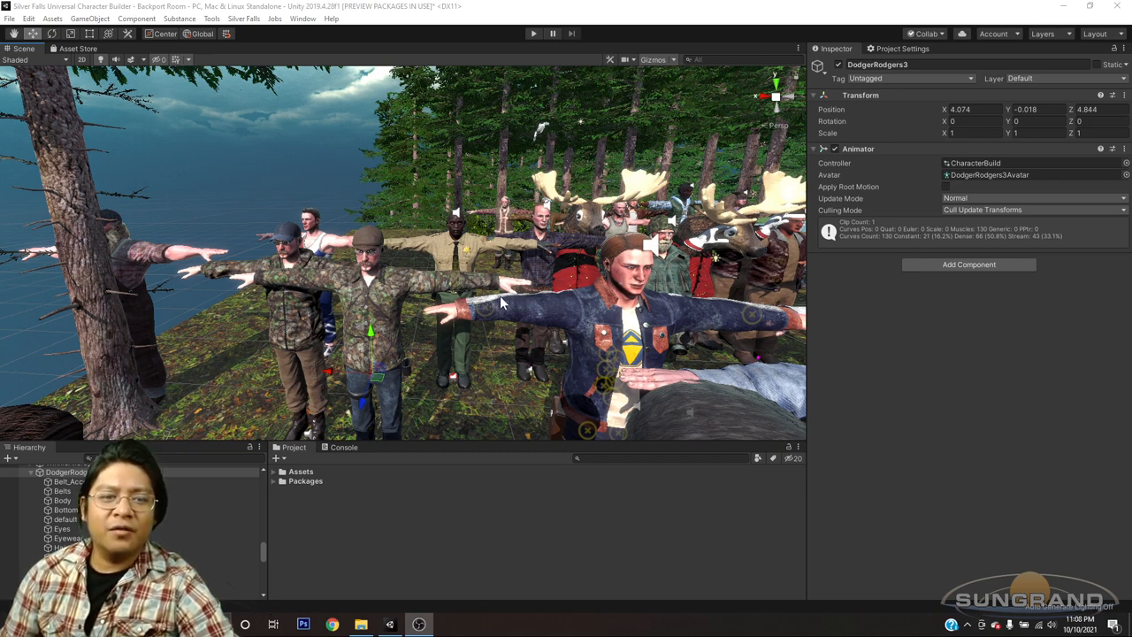
mouse_move(442, 308)
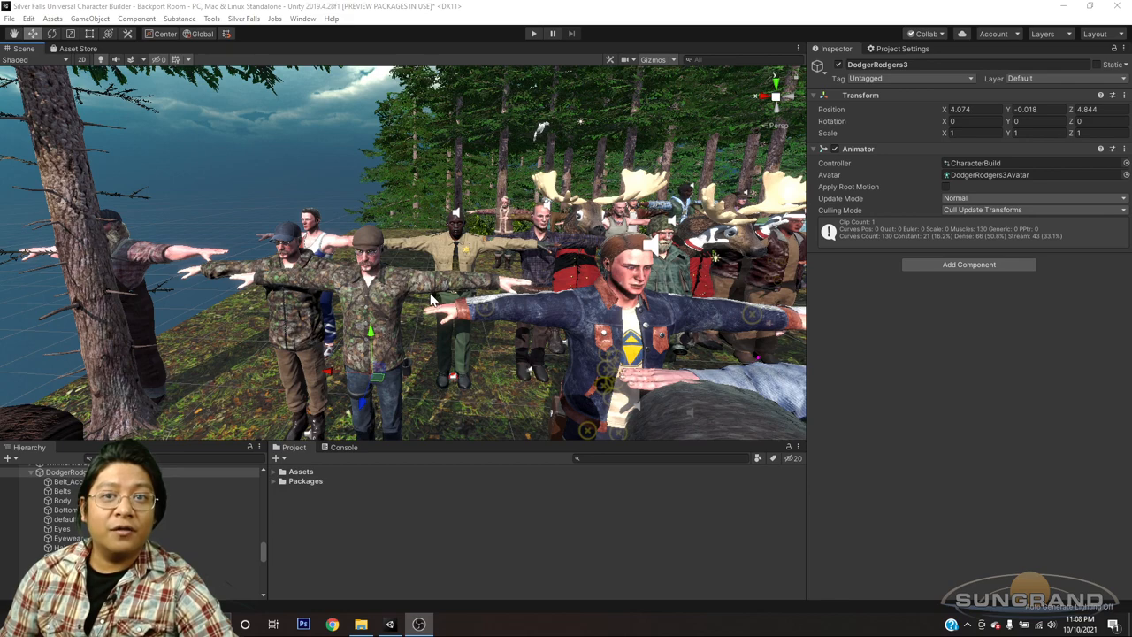
mouse_move(430, 299)
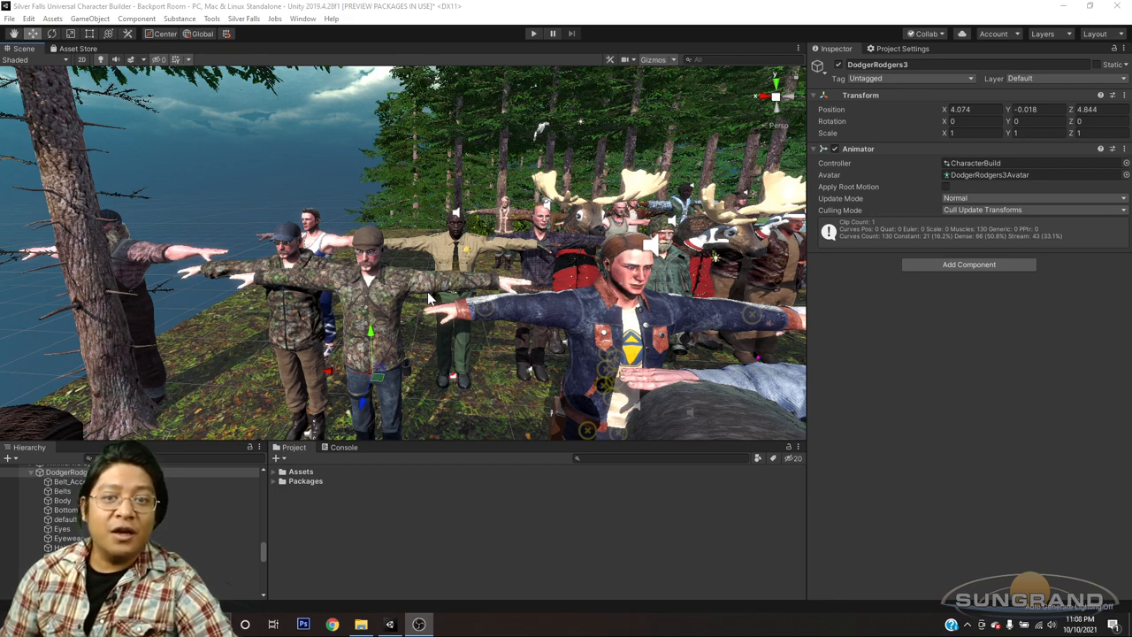
mouse_move(537, 292)
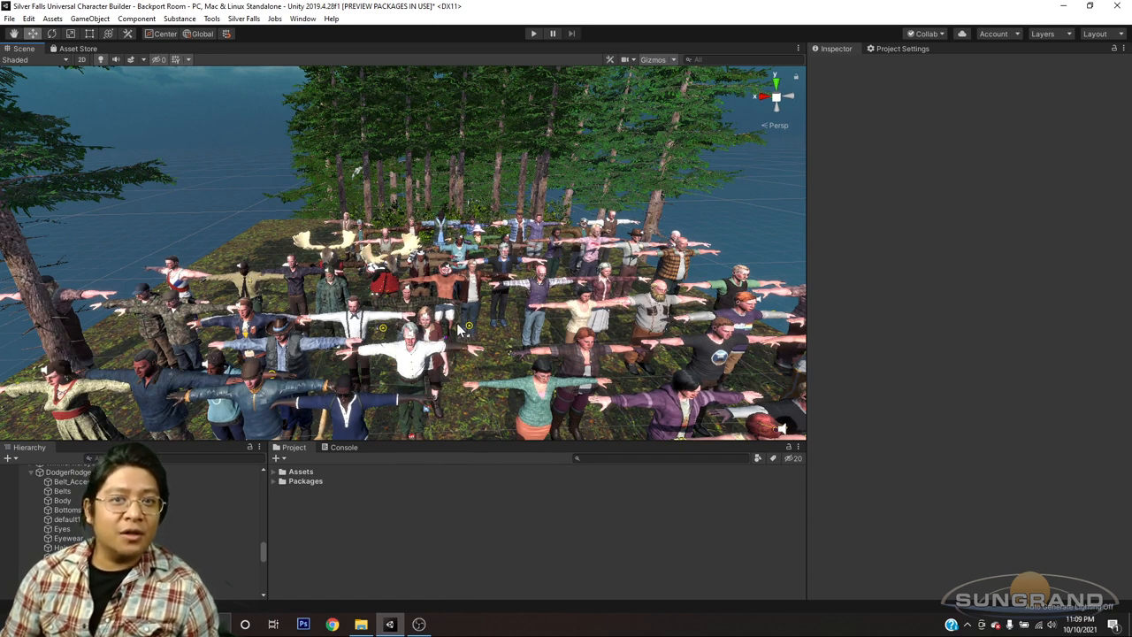
mouse_move(451, 325)
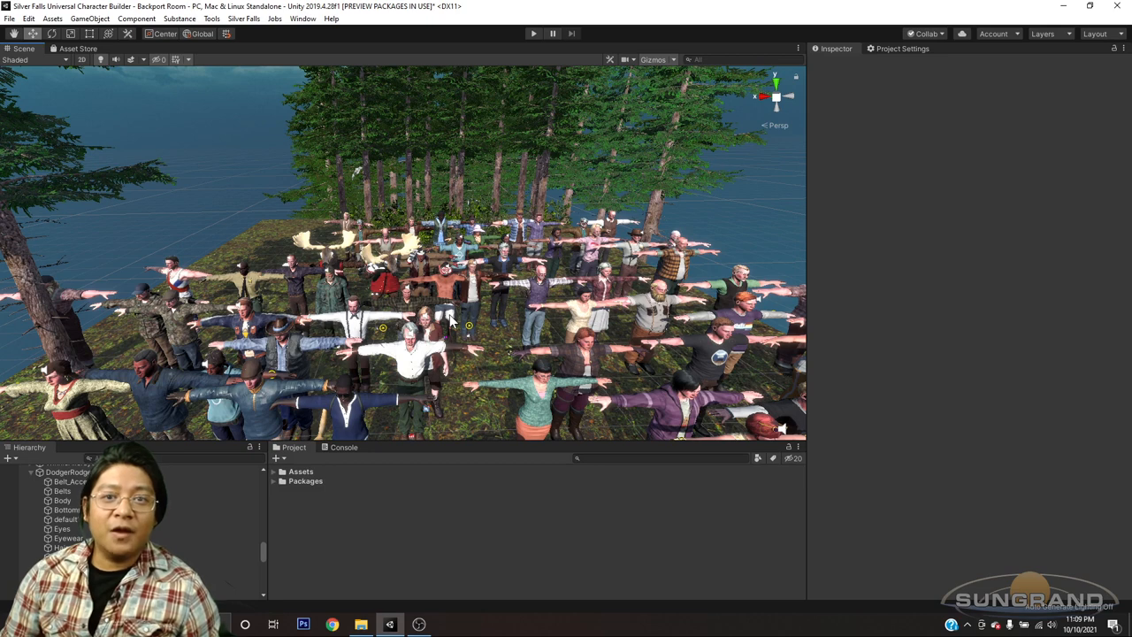
mouse_move(507, 299)
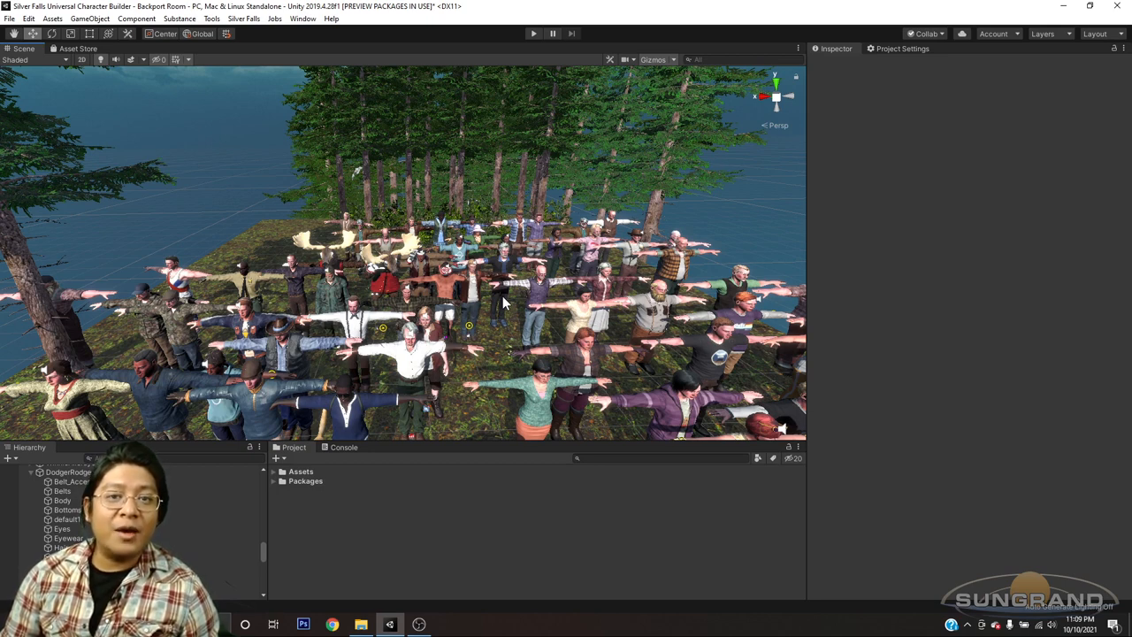
mouse_move(533, 307)
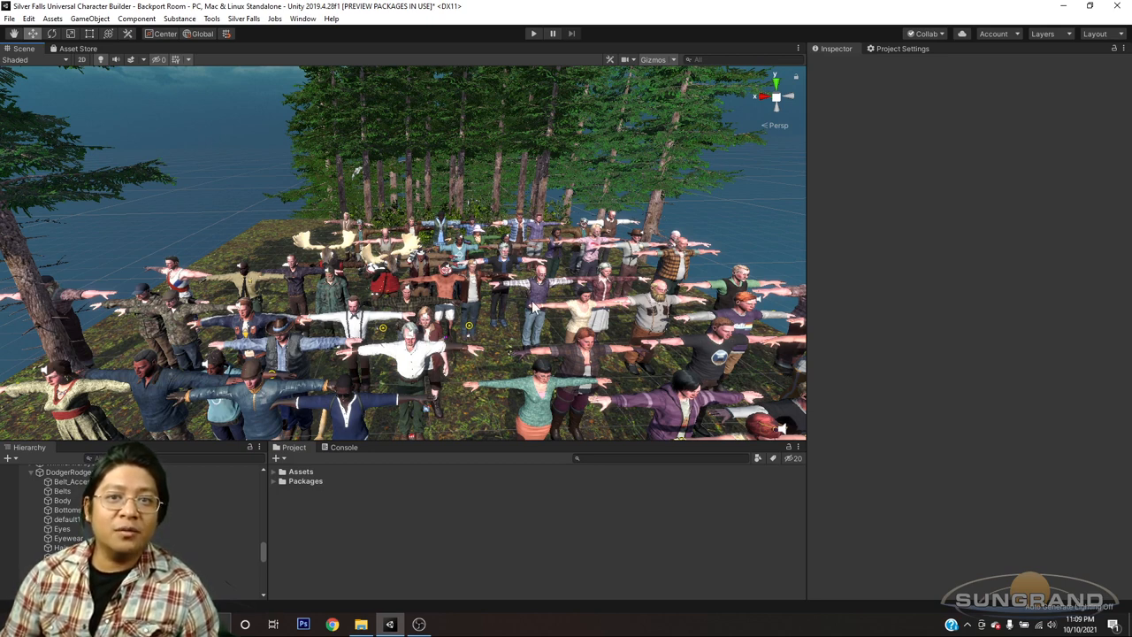
mouse_move(529, 311)
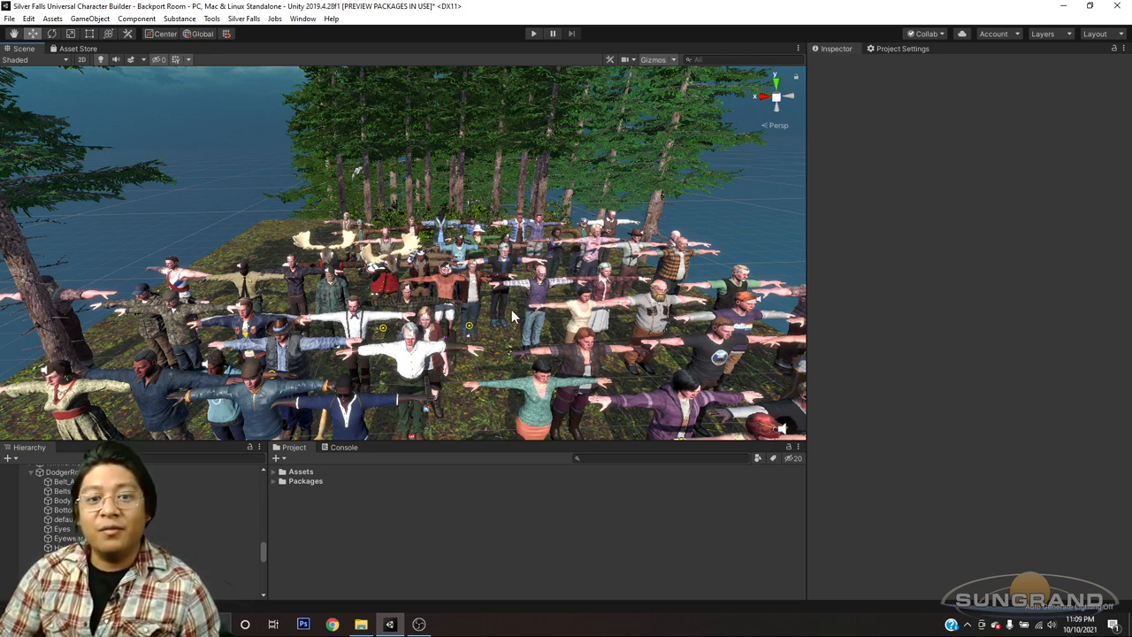
mouse_move(509, 338)
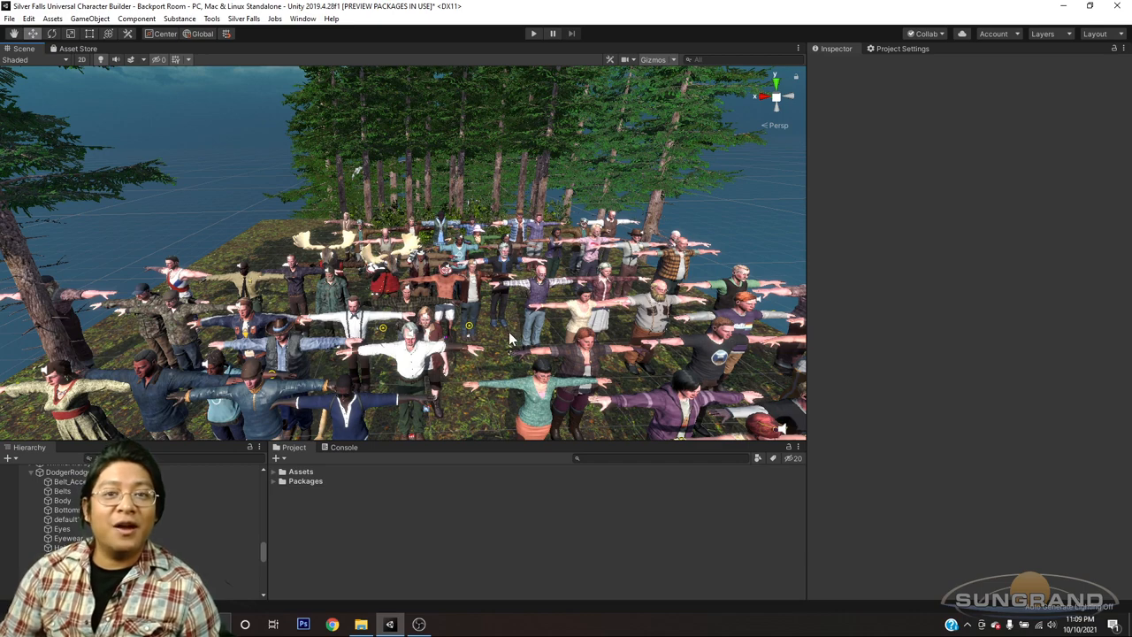
mouse_move(531, 327)
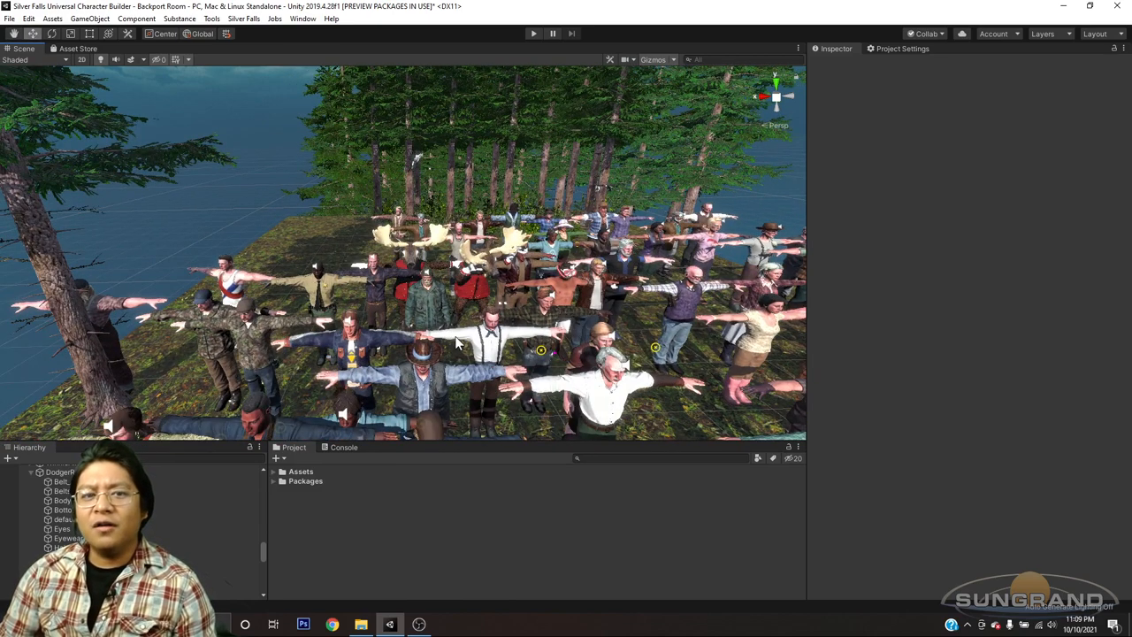
mouse_move(453, 344)
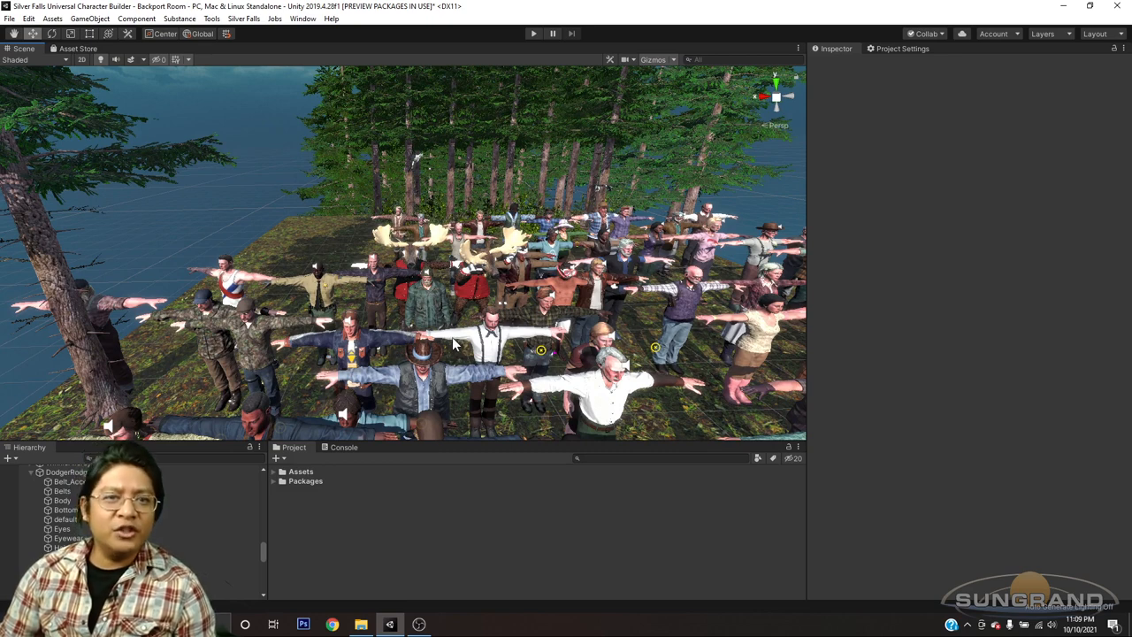
mouse_move(445, 351)
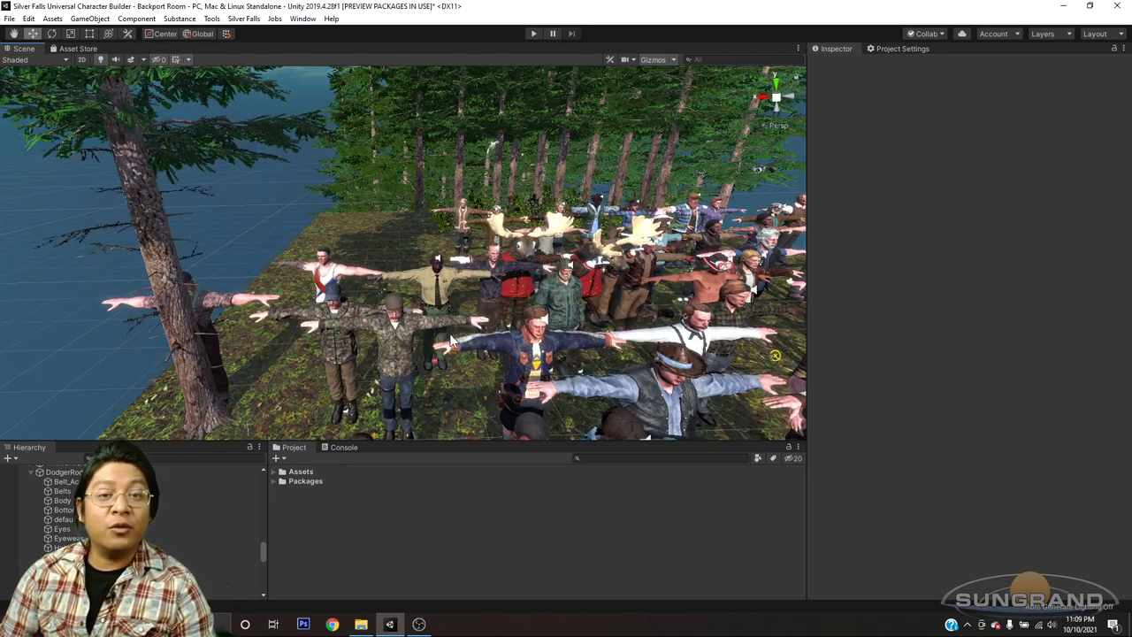
mouse_move(485, 338)
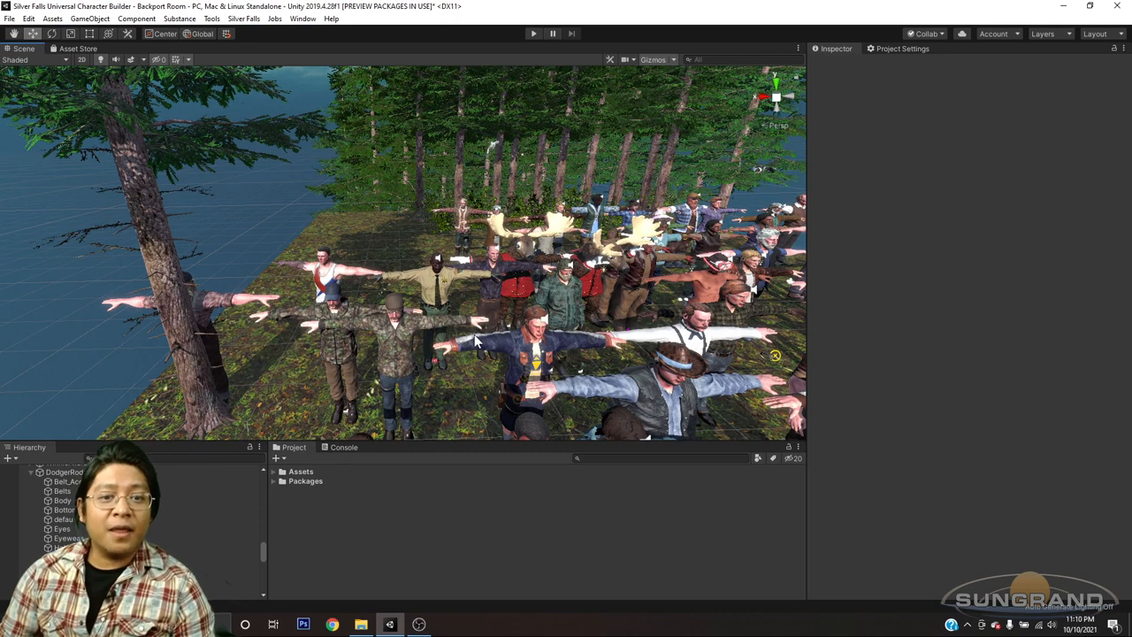
mouse_move(471, 344)
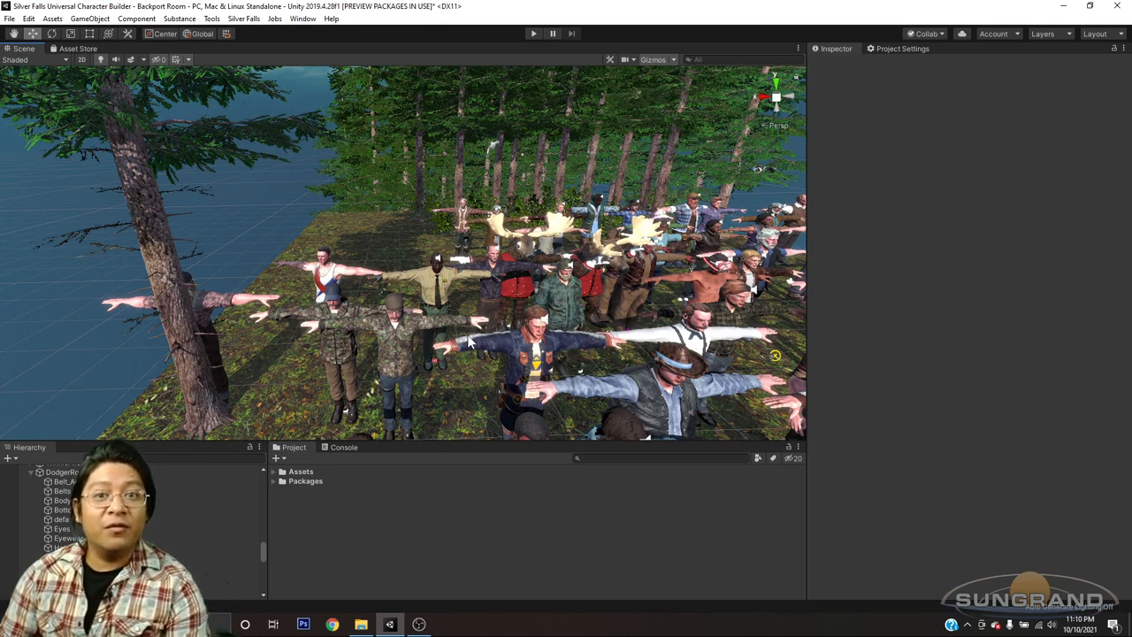
mouse_move(464, 345)
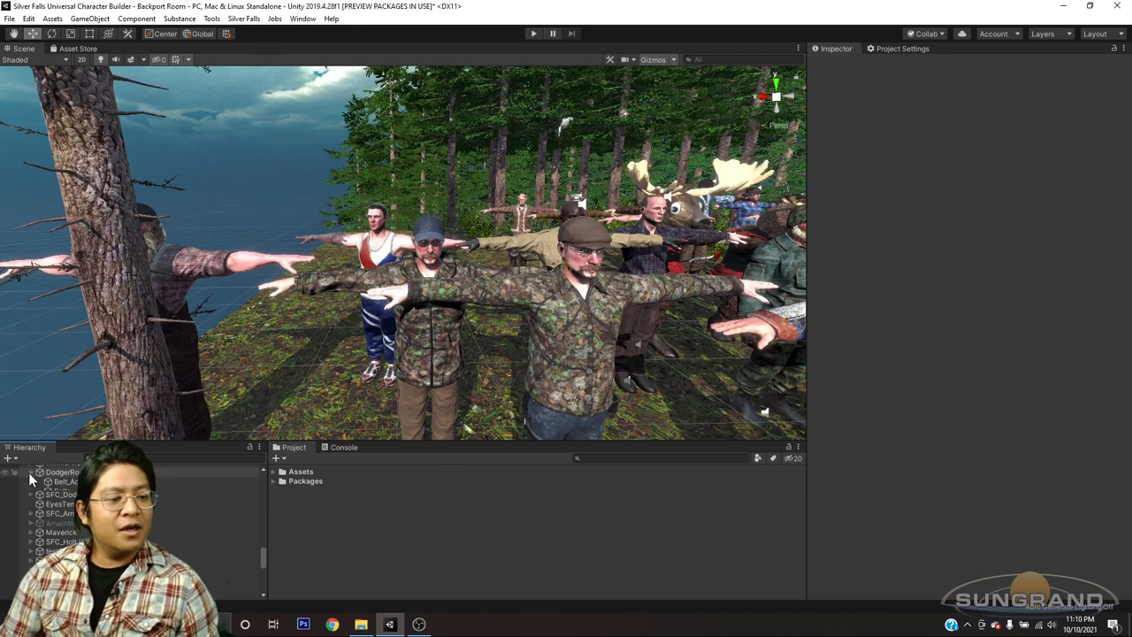
left_click(62, 472)
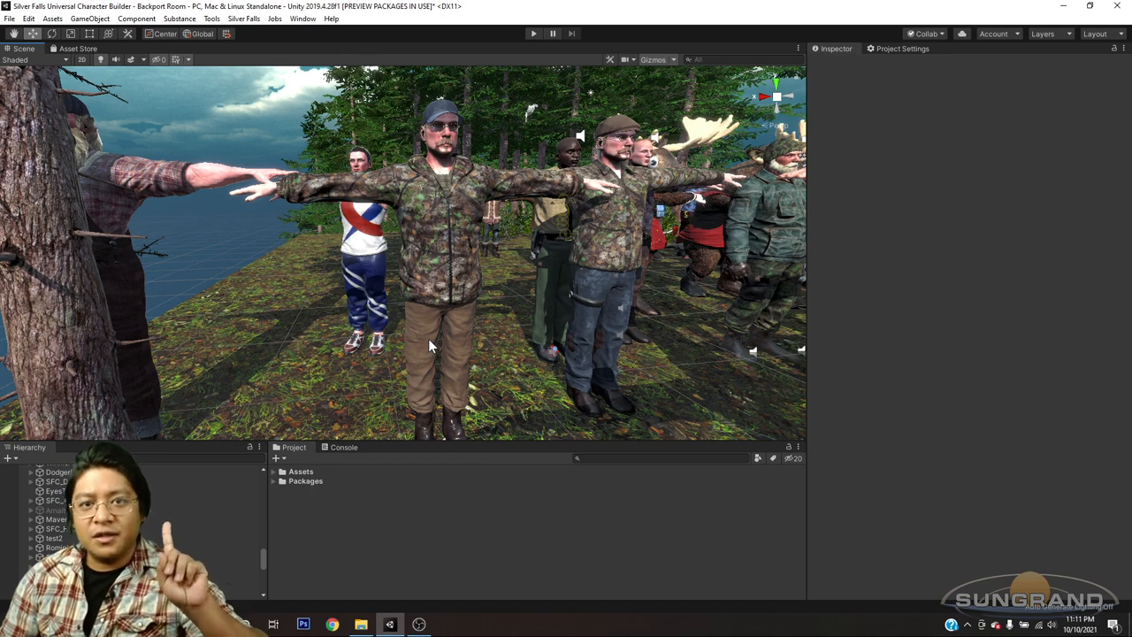
mouse_move(433, 330)
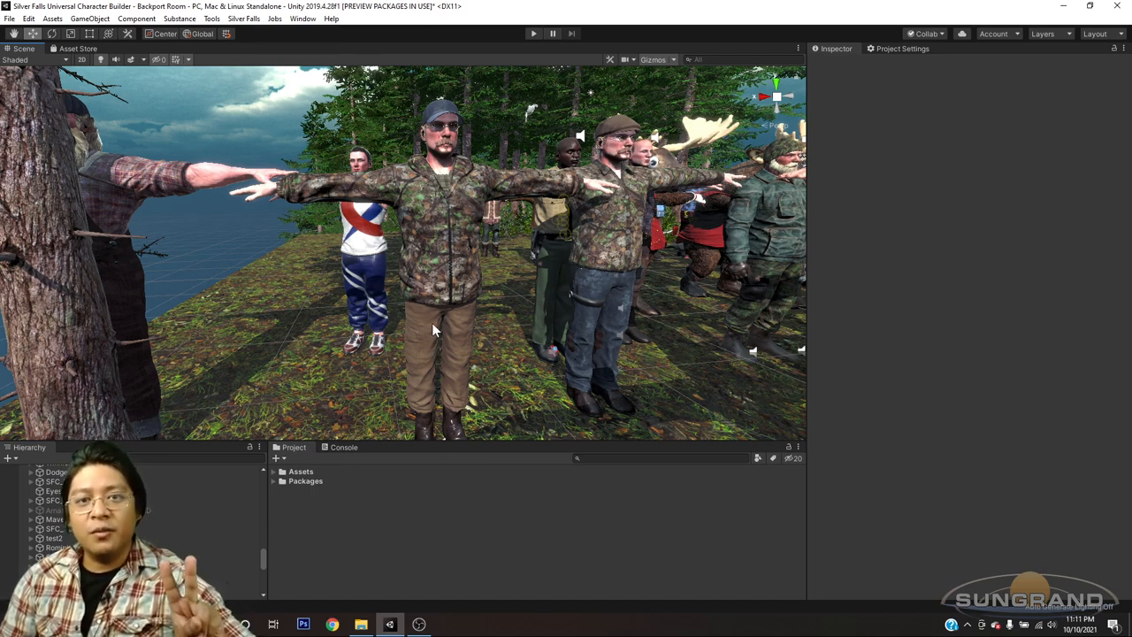
mouse_move(442, 333)
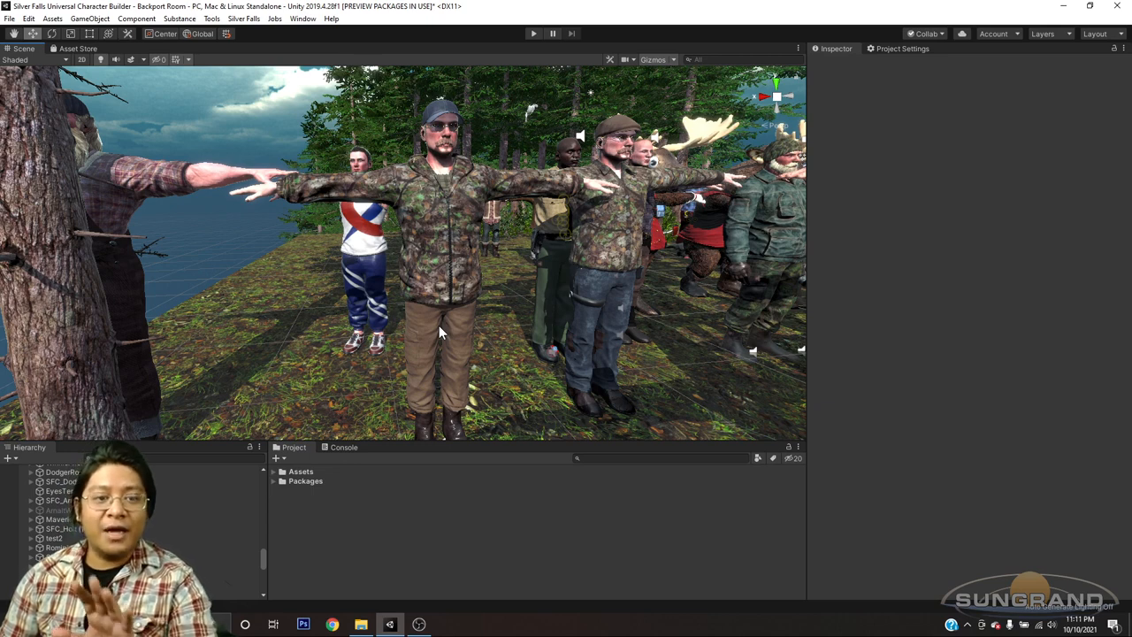
mouse_move(451, 270)
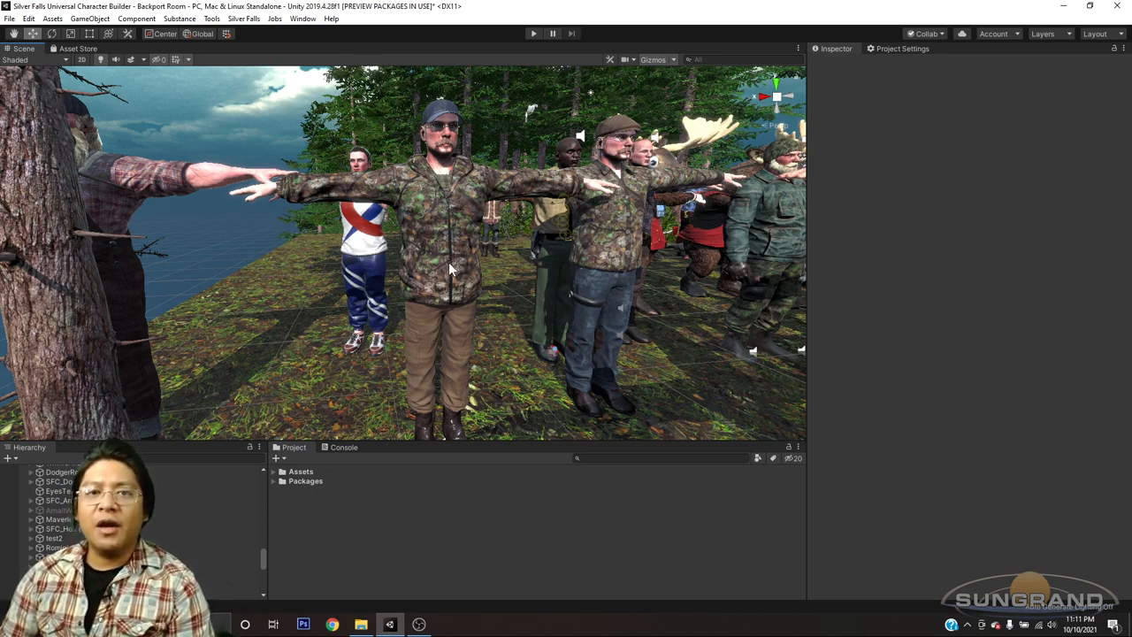
mouse_move(473, 252)
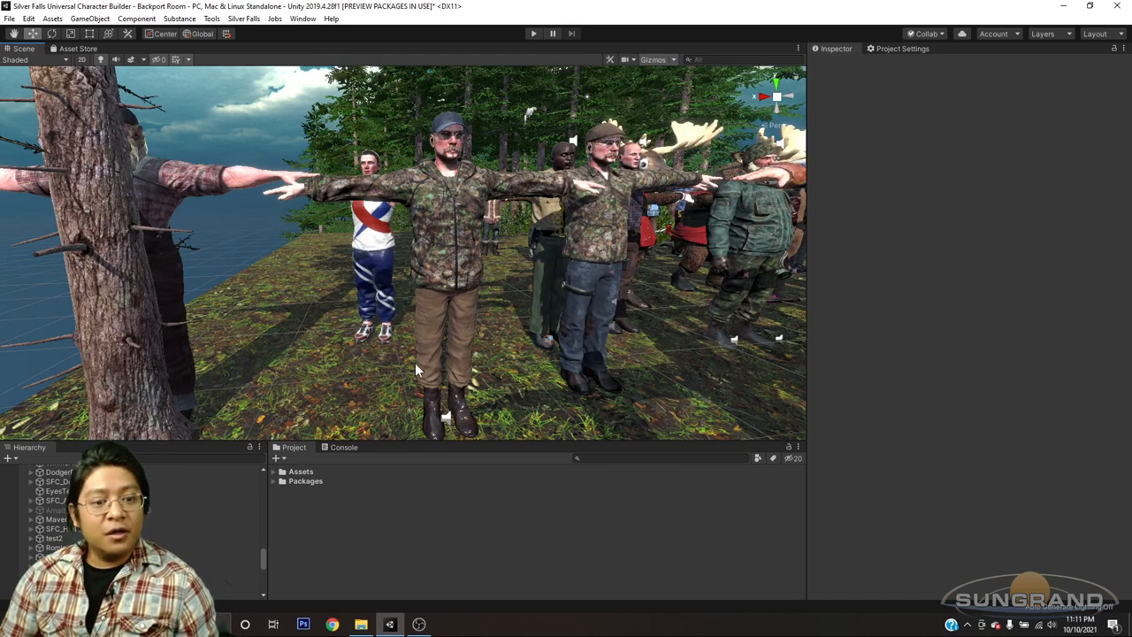
mouse_move(467, 422)
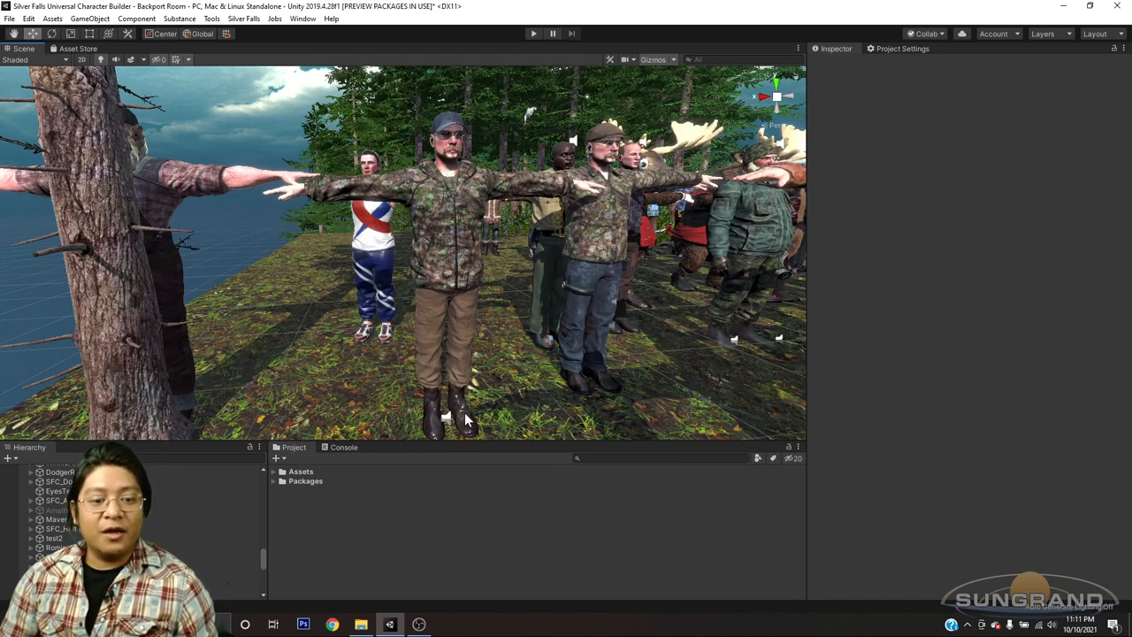
mouse_move(459, 335)
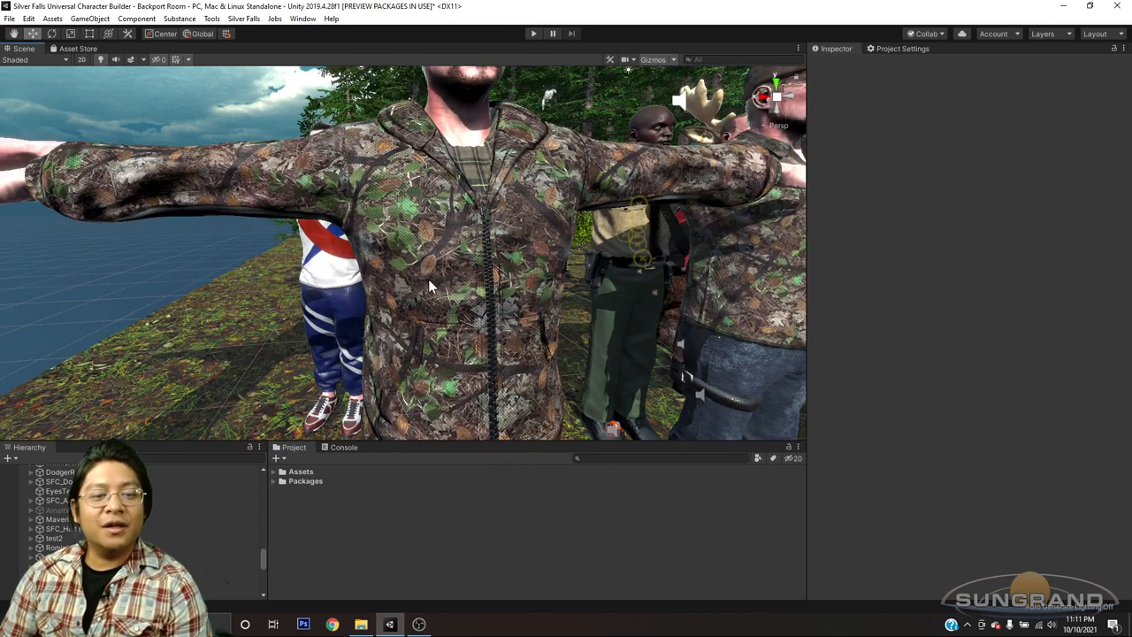
mouse_move(533, 319)
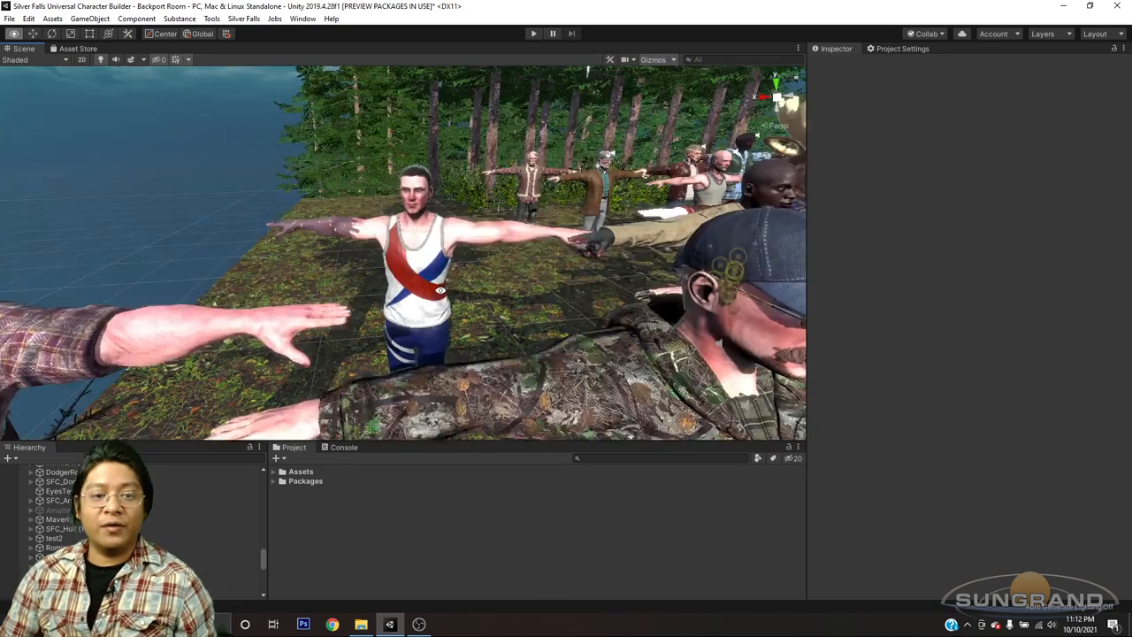
left_click(64, 541)
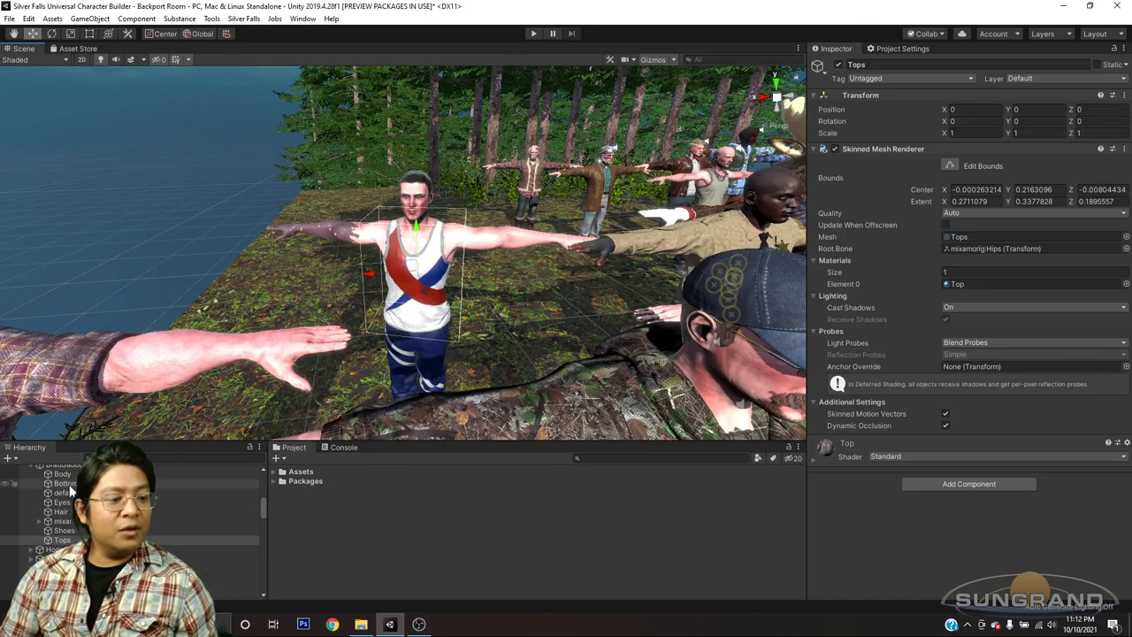
left_click(59, 500)
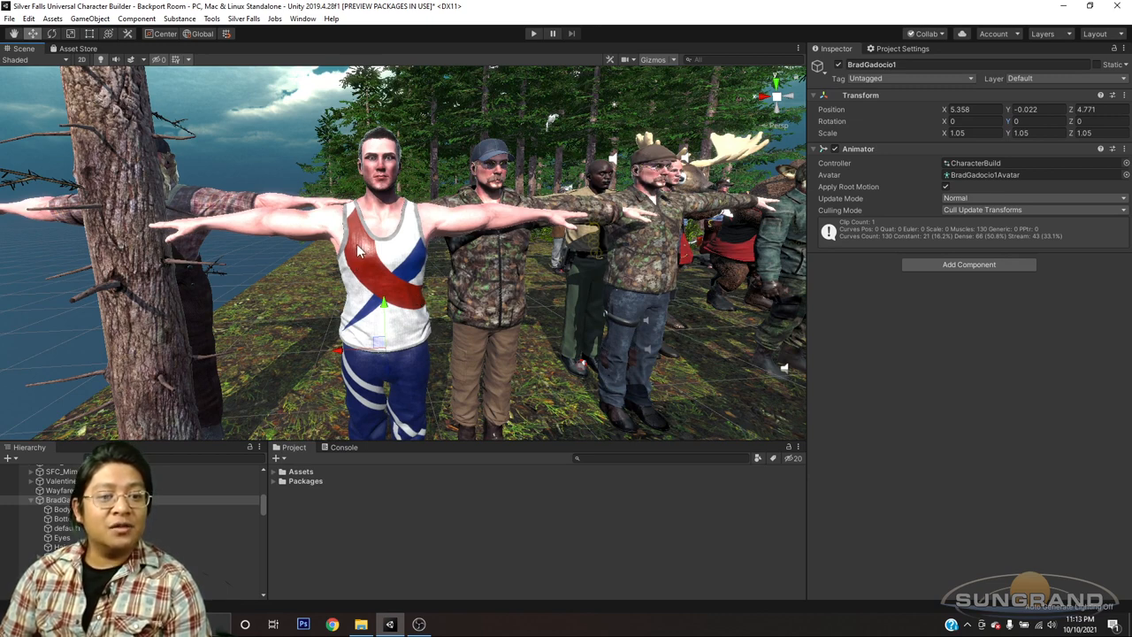
mouse_move(405, 295)
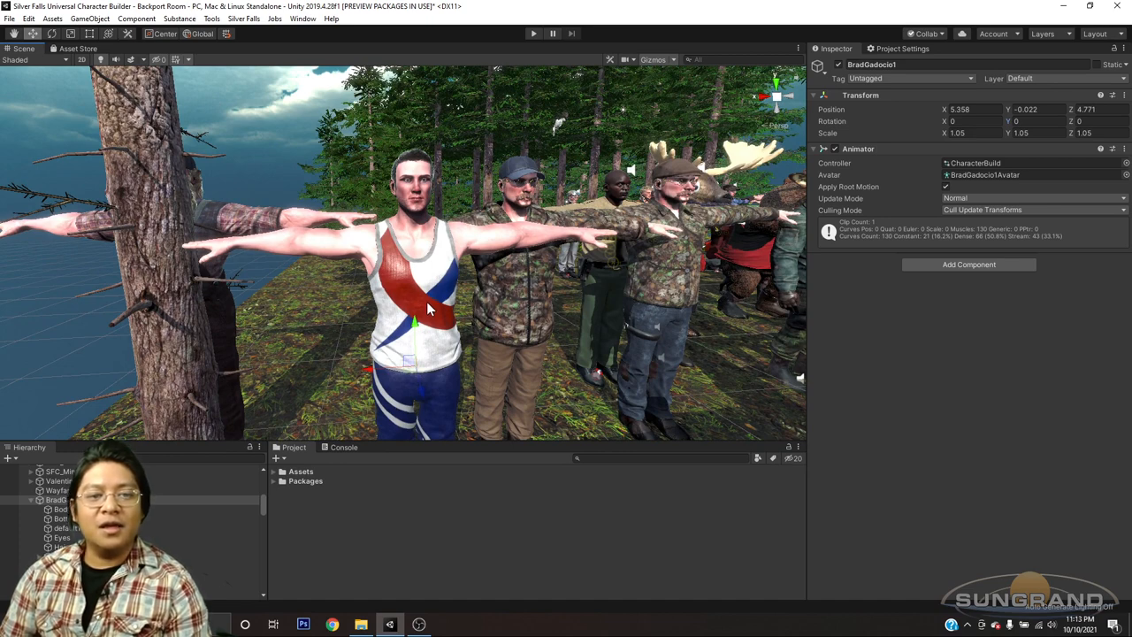
mouse_move(434, 323)
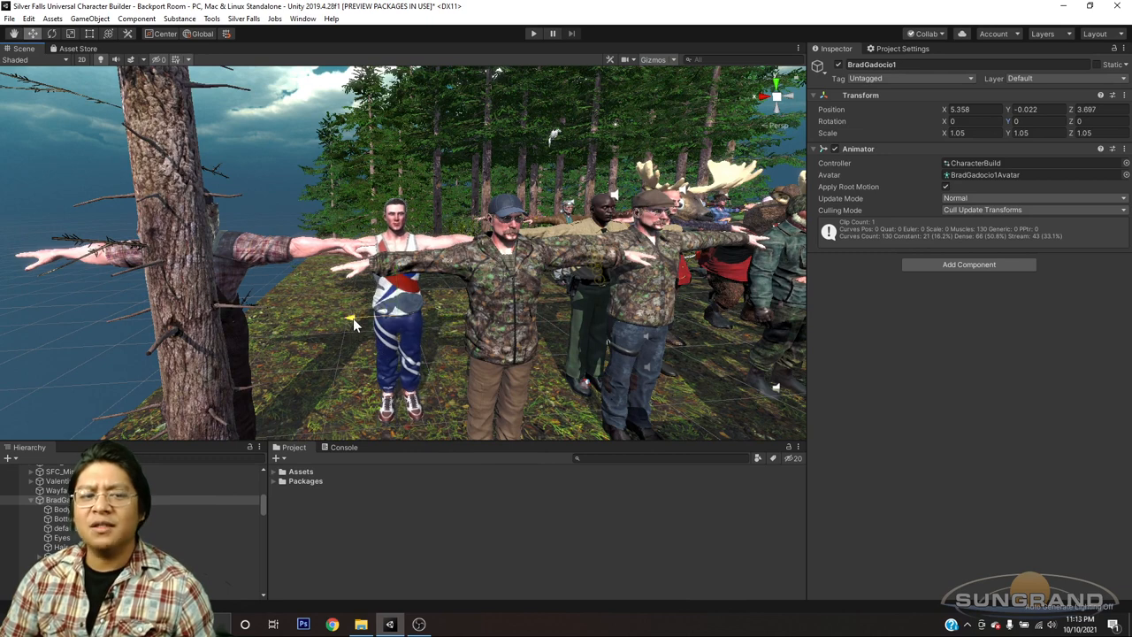
left_click_drag(352, 317, 374, 317)
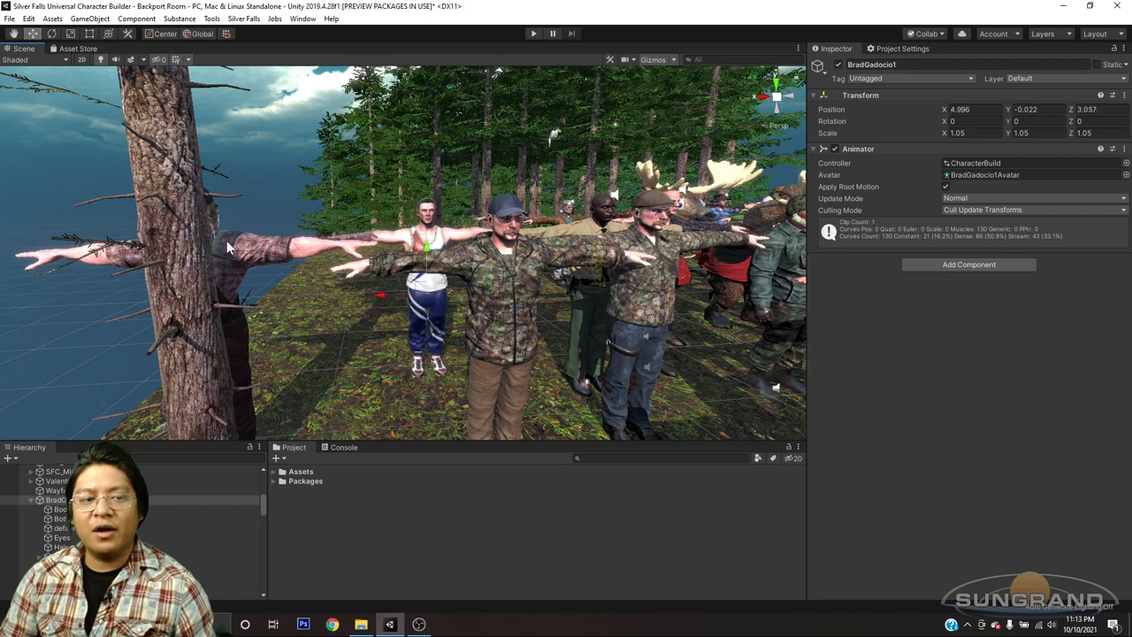
Step: Select Iron_Austin, the bearded character in overalls hidden behind the tree
left_click(57, 491)
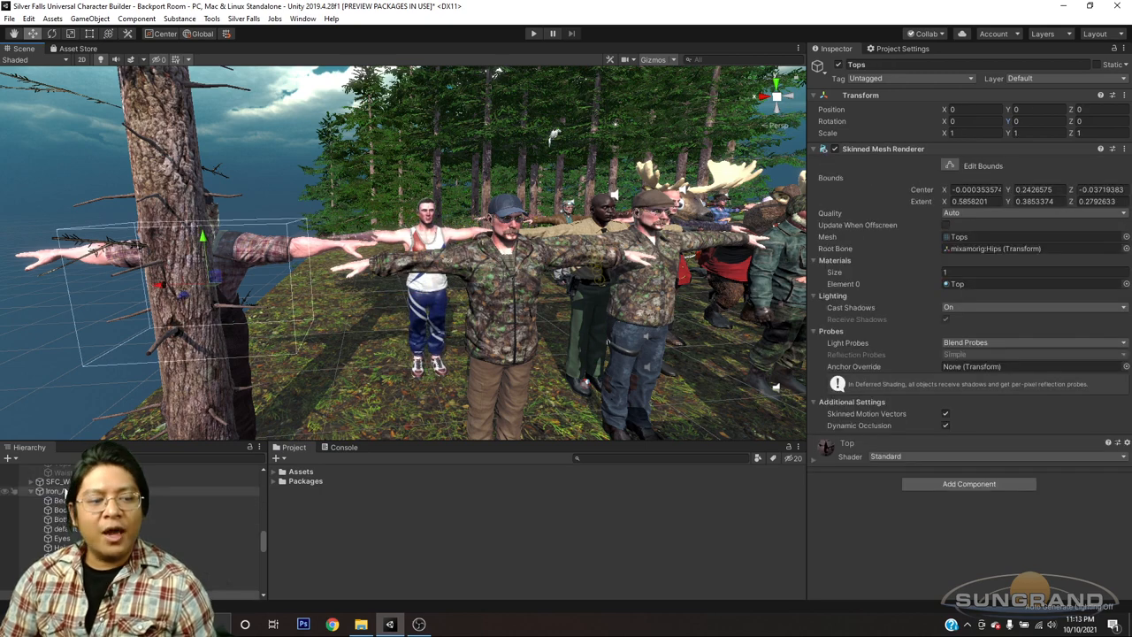
left_click(58, 491)
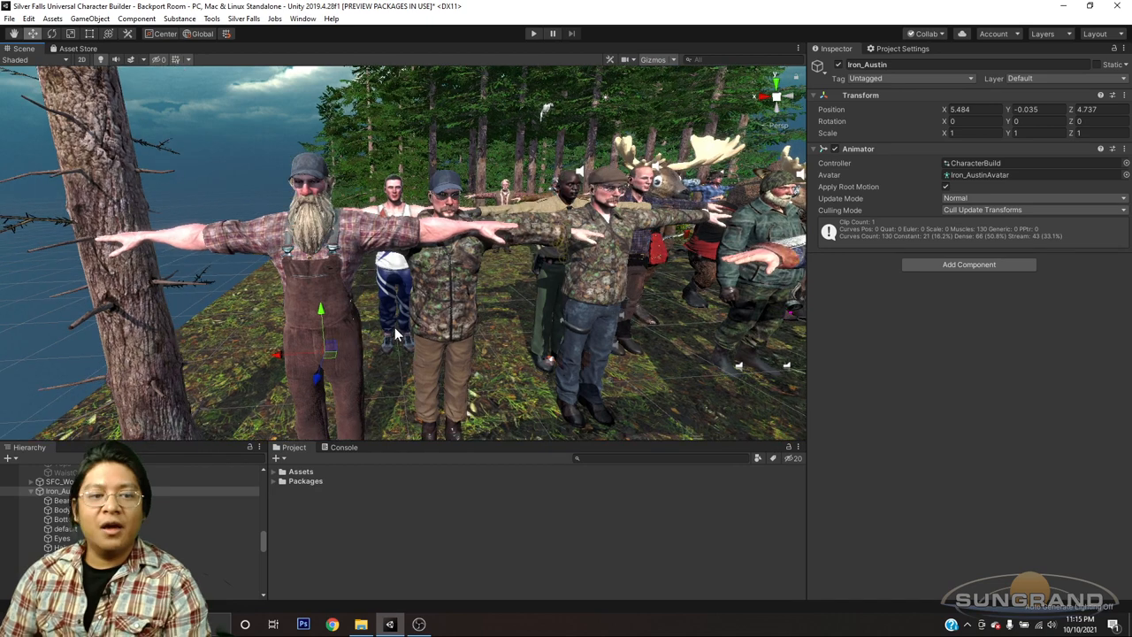
mouse_move(367, 330)
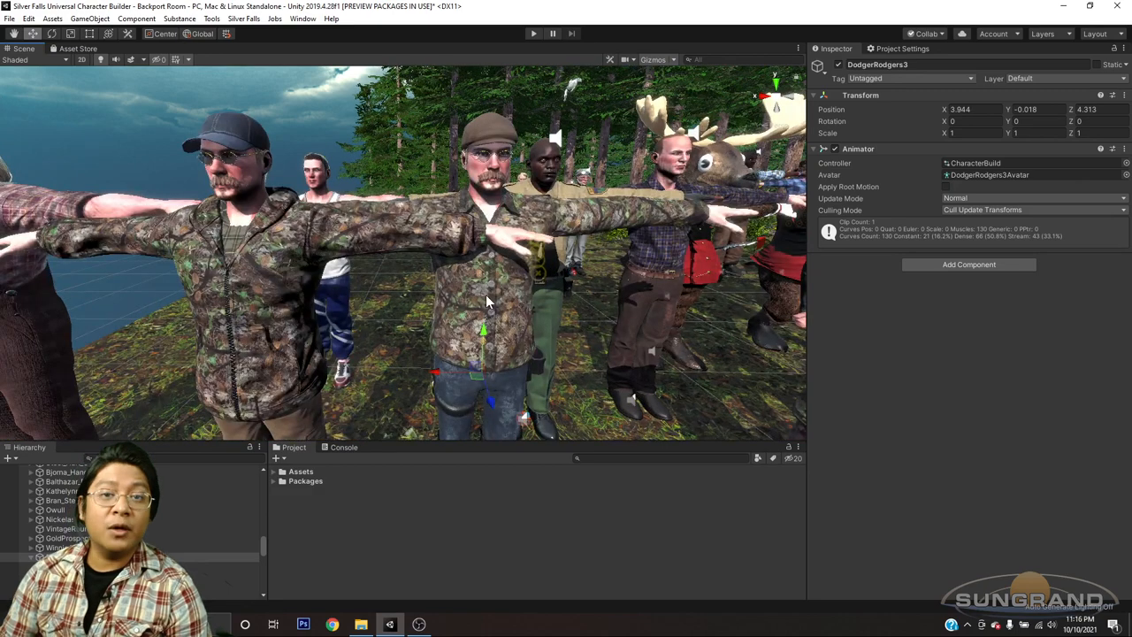
mouse_move(497, 291)
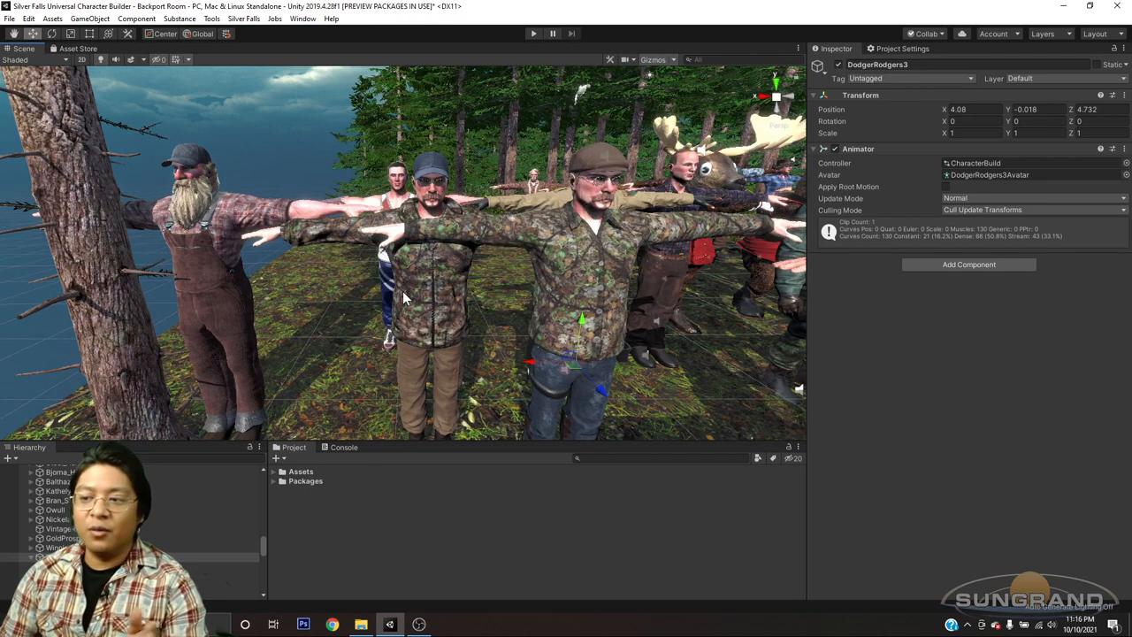
mouse_move(553, 380)
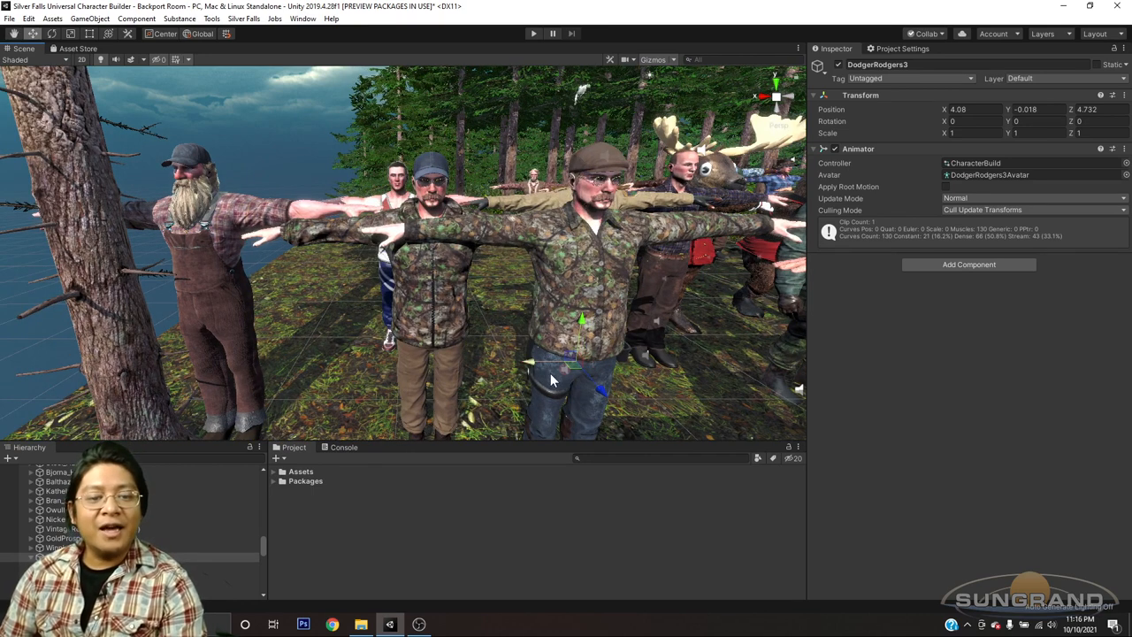
mouse_move(469, 329)
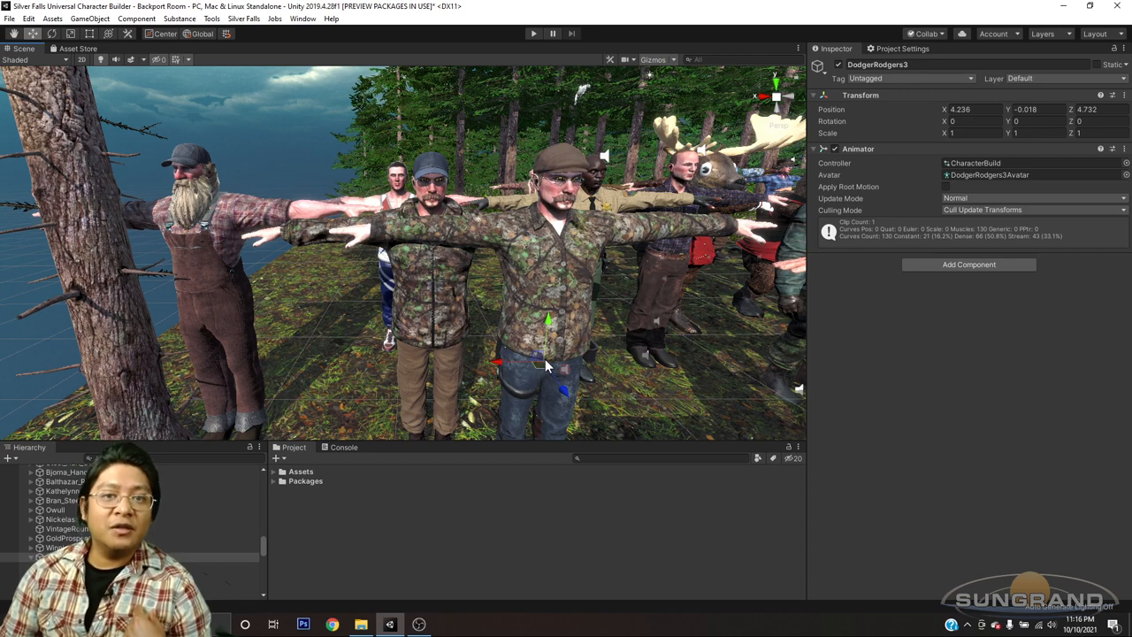
mouse_move(566, 400)
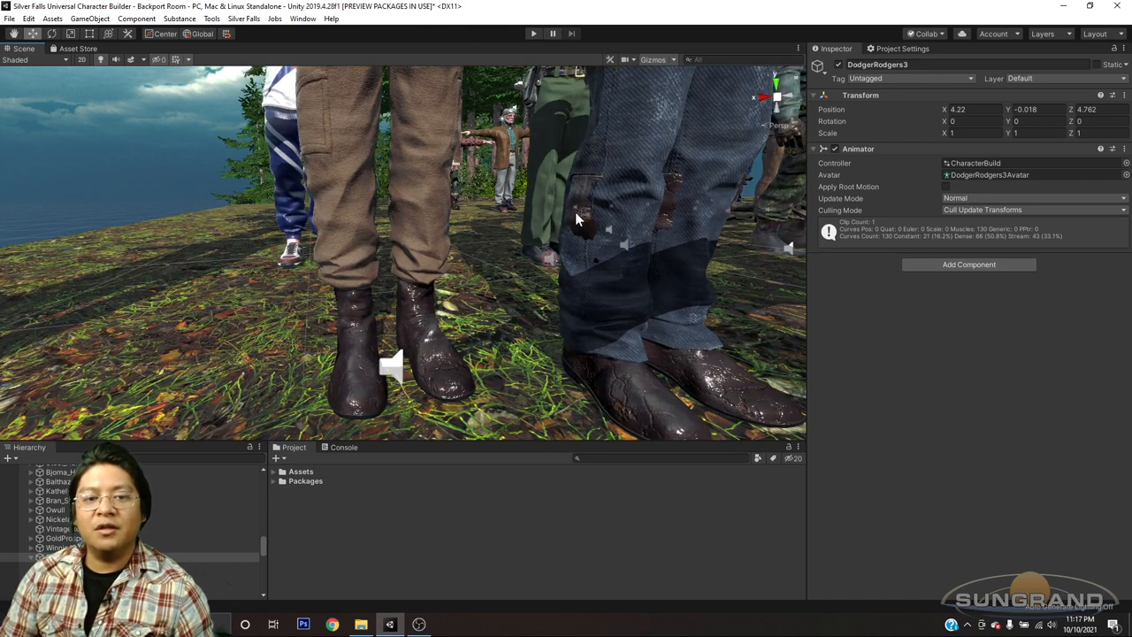
mouse_move(712, 294)
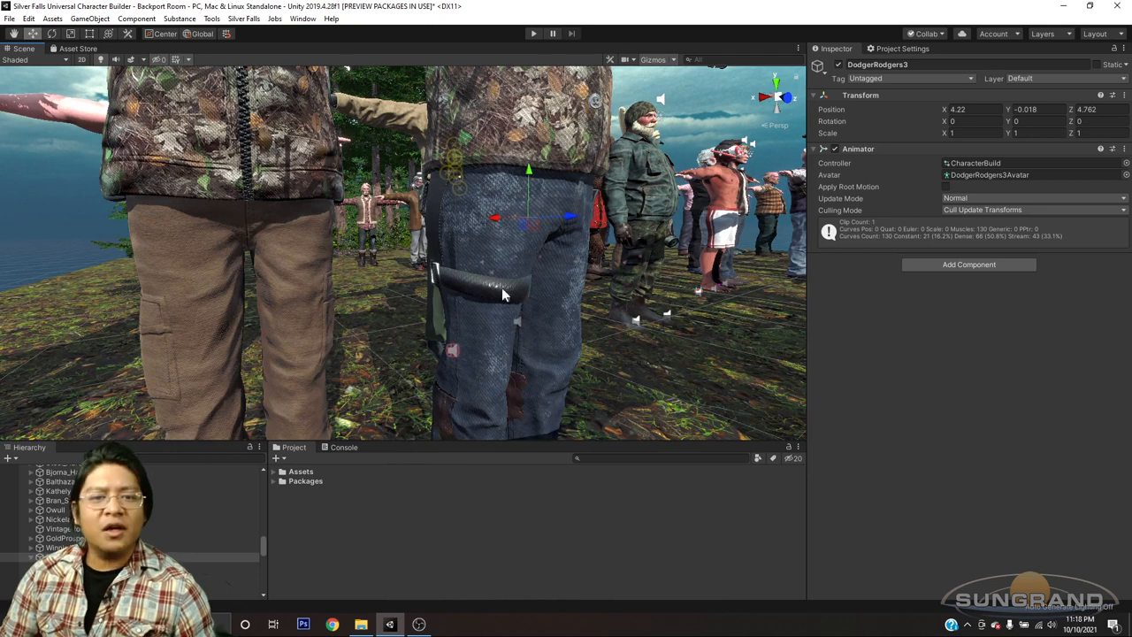
mouse_move(469, 291)
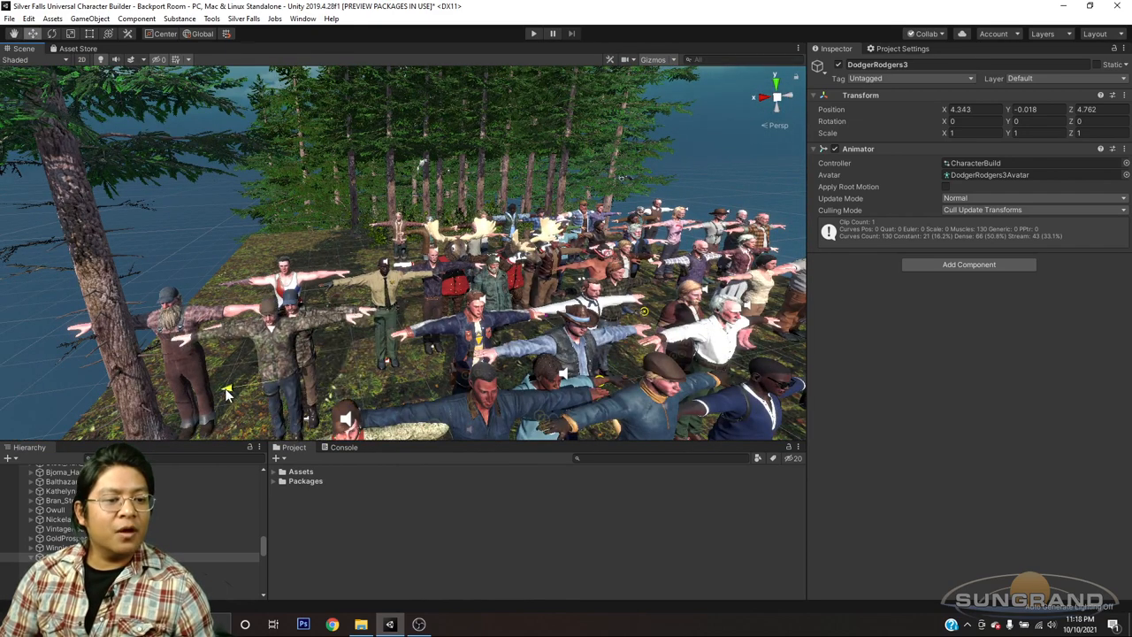
Step: Slide DodgerRodgers3 sideways to X 5.419, then select SFC_Holt (1)
left_click_drag(225, 394, 186, 396)
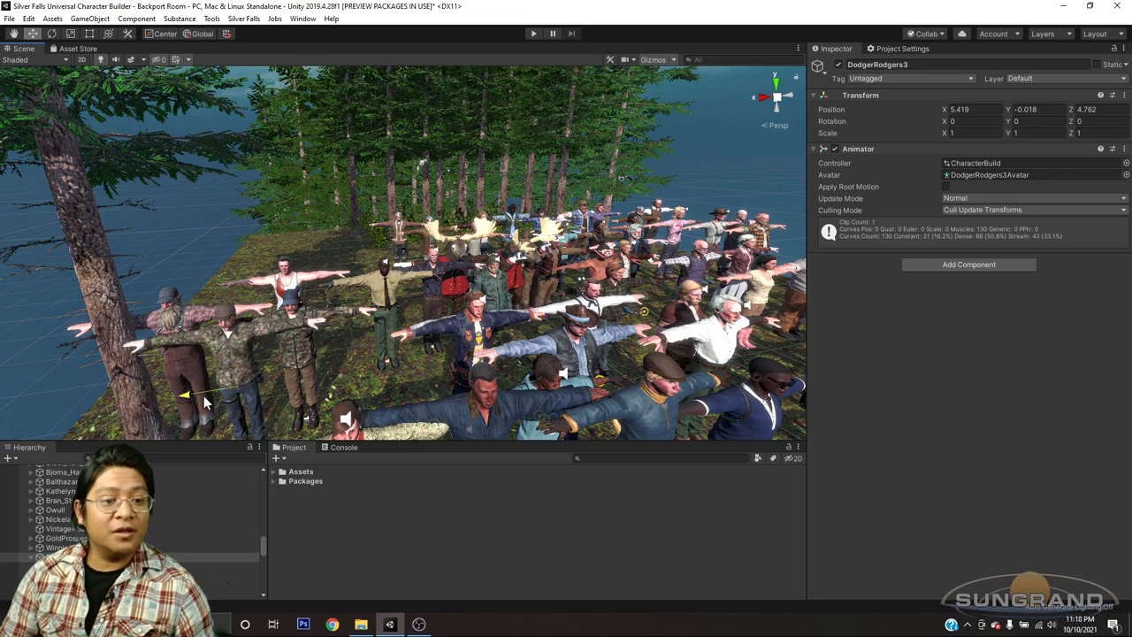
left_click_drag(203, 403, 398, 358)
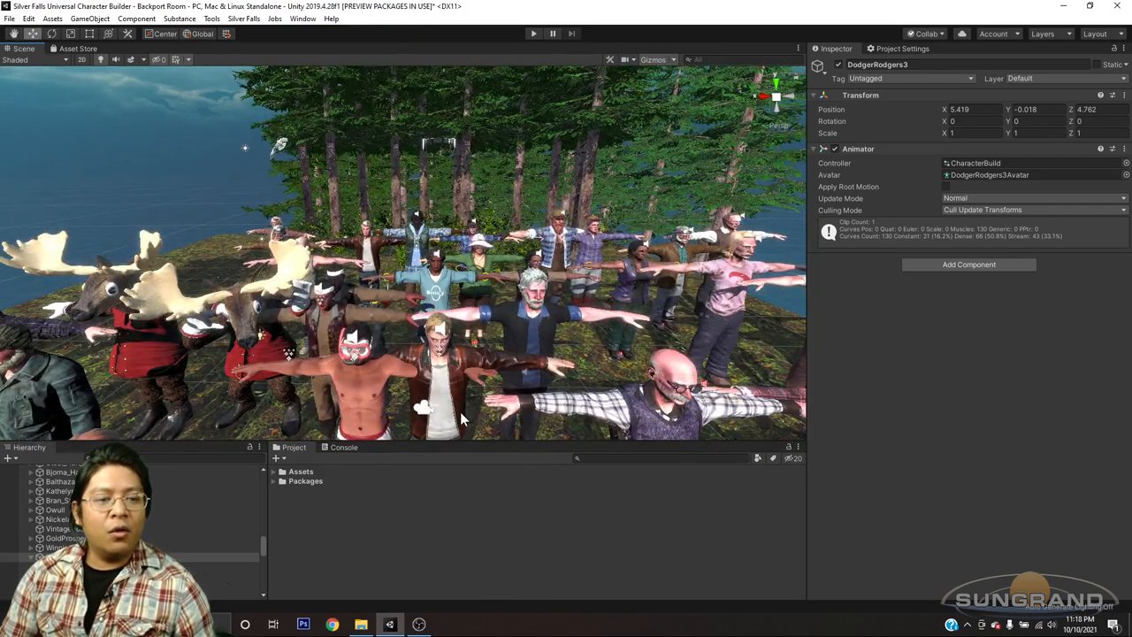
left_click(62, 538)
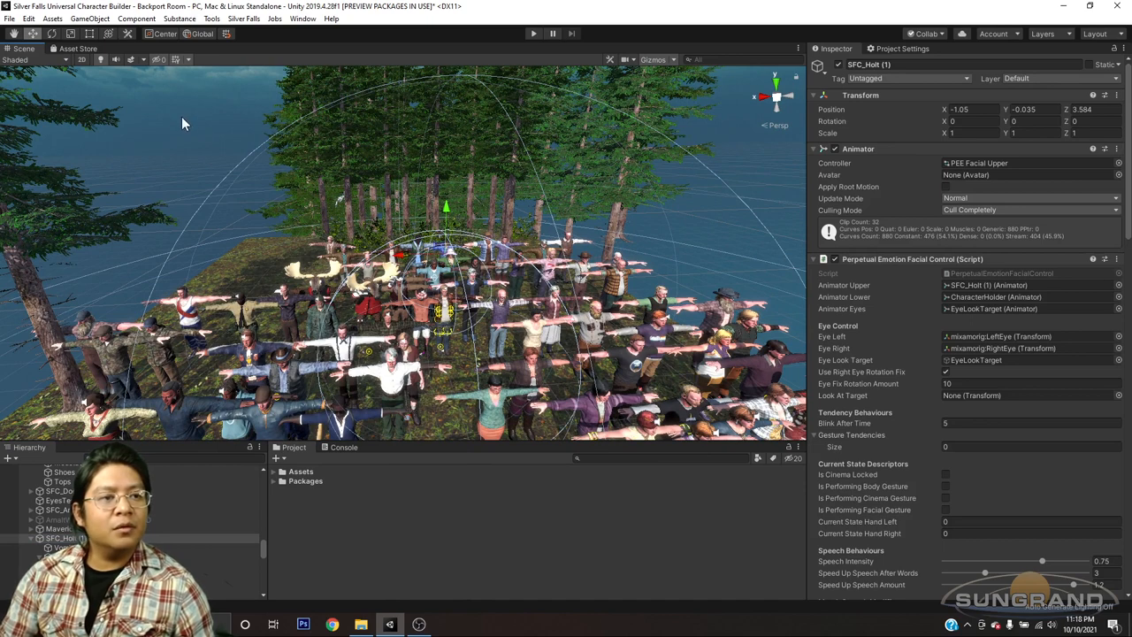
Step: Switch the handle to Pivot and frame the Scene view around Holt
left_click(164, 34)
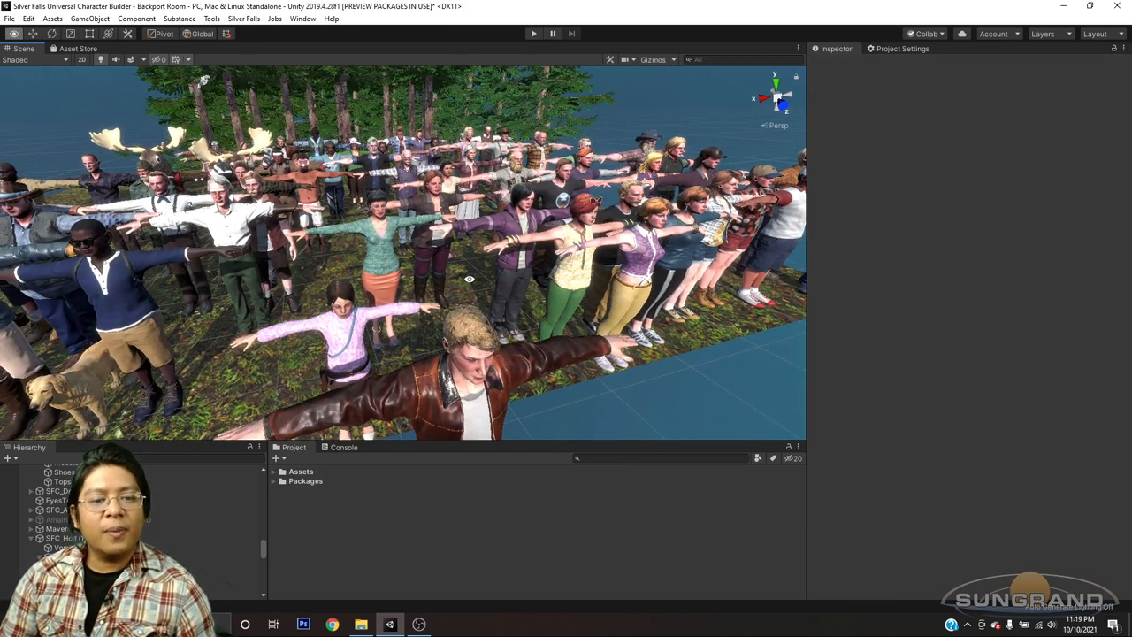
left_click_drag(469, 279, 487, 354)
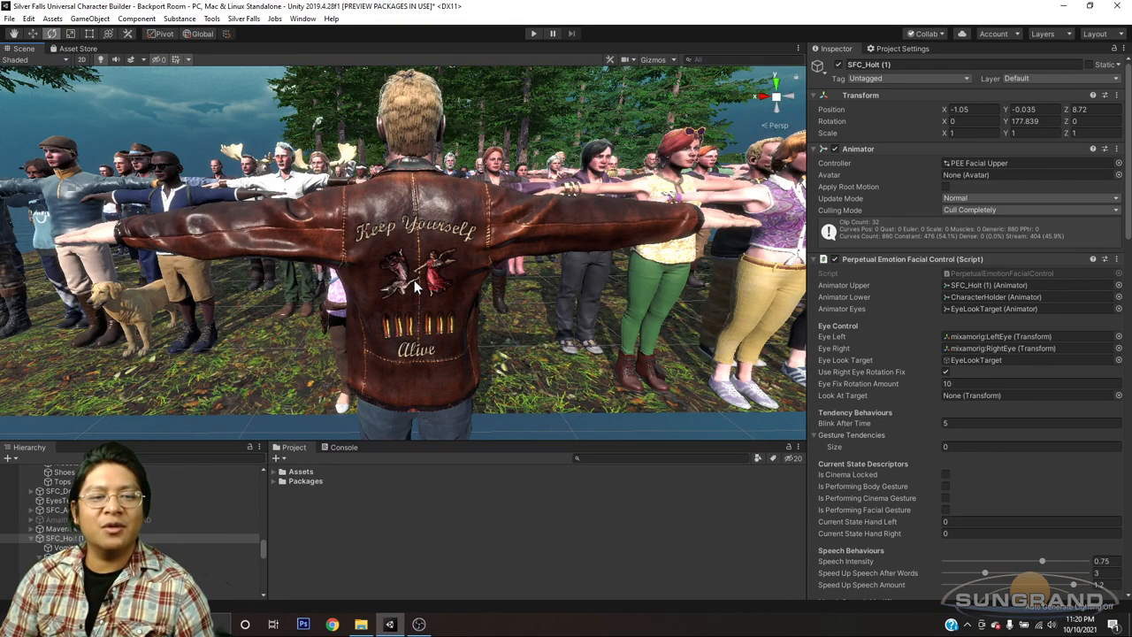
mouse_move(425, 279)
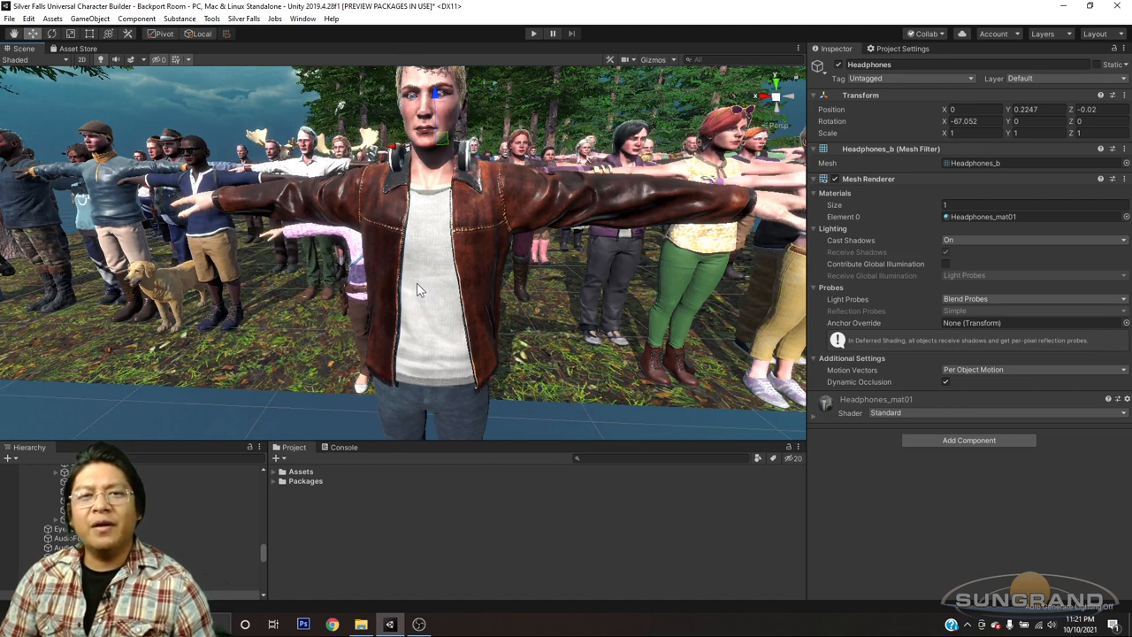
mouse_move(410, 285)
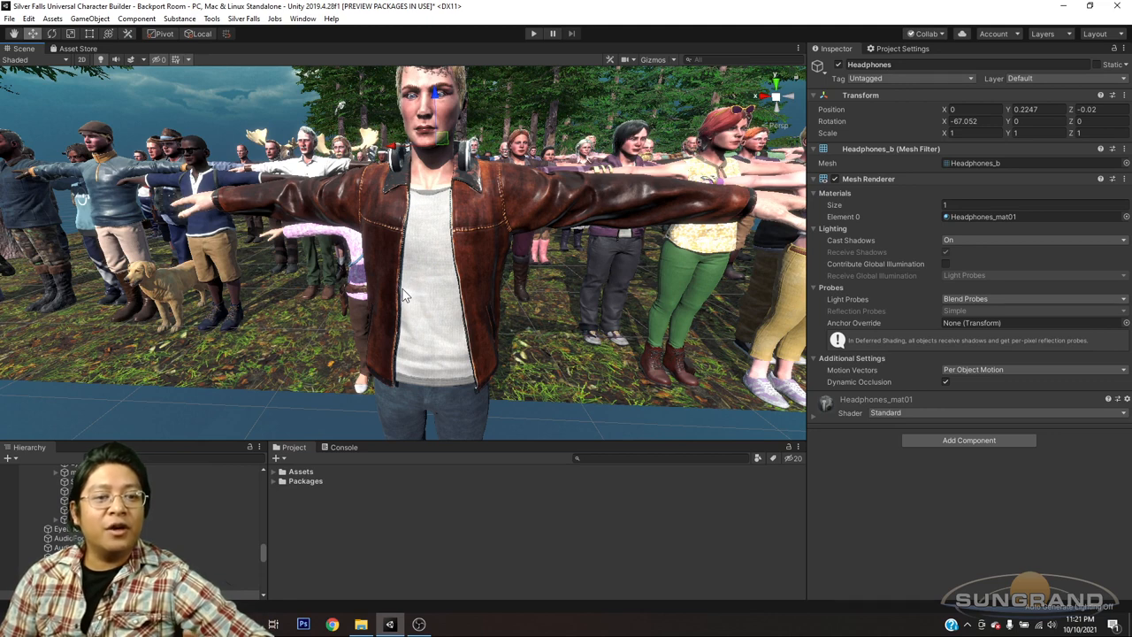
mouse_move(429, 318)
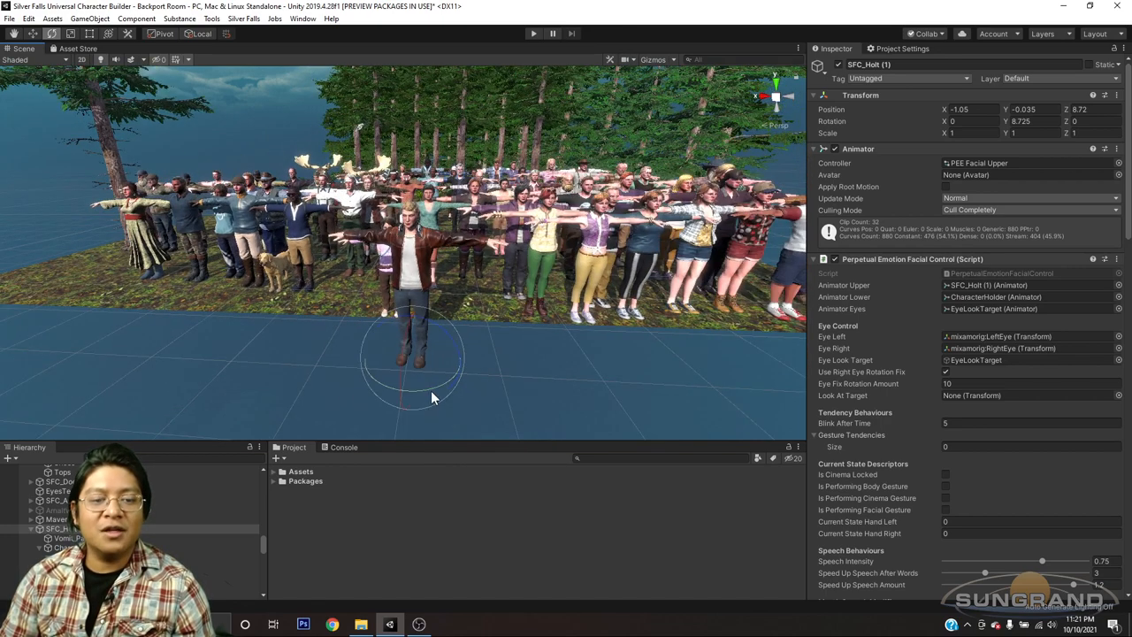
Step: Rotate Holt around his vertical axis to a Rotation Y of about -16
left_click_drag(434, 398, 363, 393)
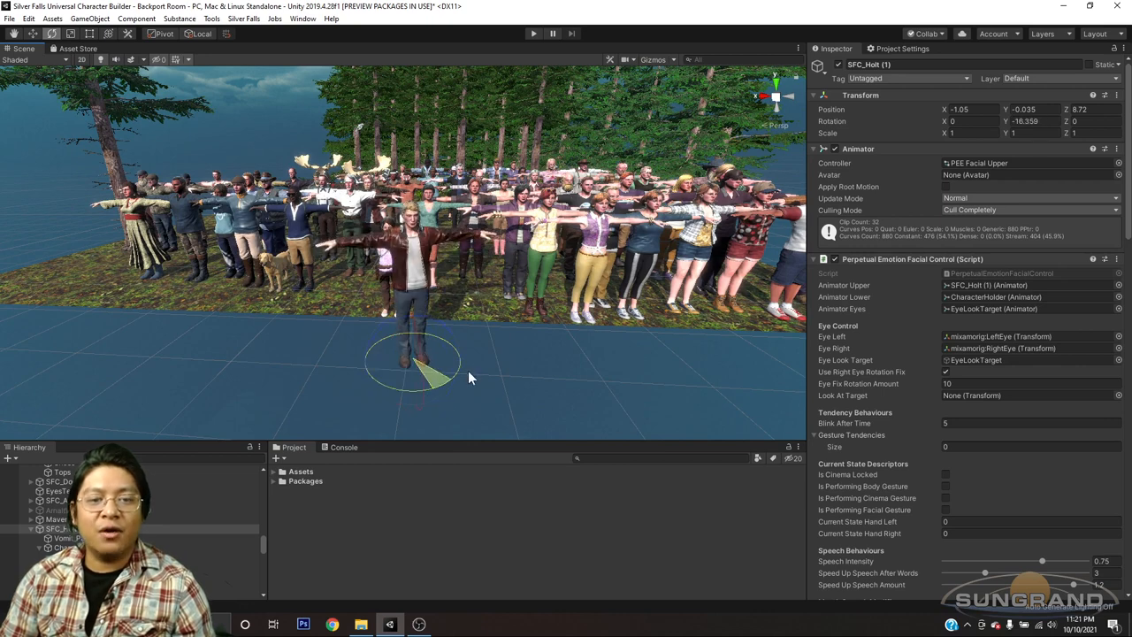
left_click_drag(452, 367, 363, 360)
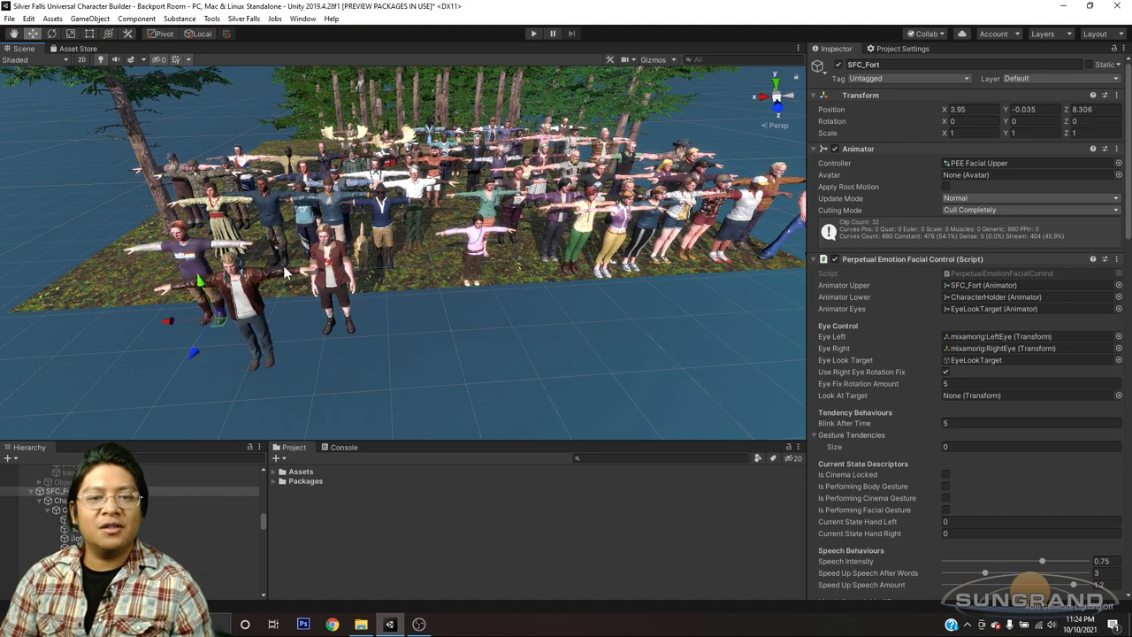
mouse_move(423, 248)
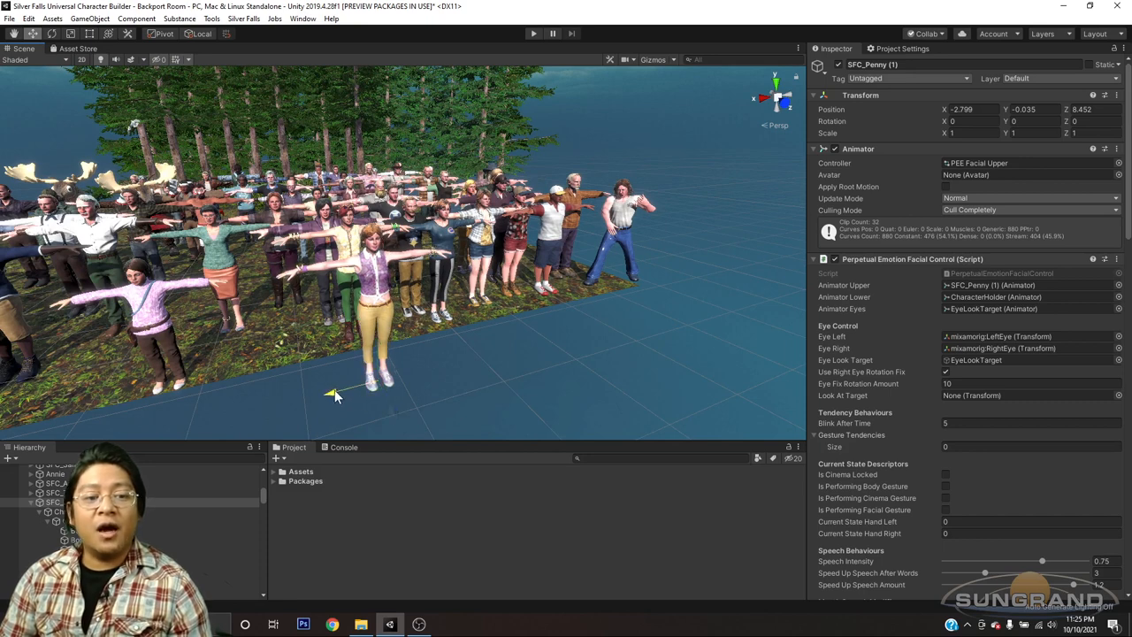
Step: Bring the Scene view in close on Penny's purple patterned top and yellow trousers
left_click_drag(331, 394, 389, 416)
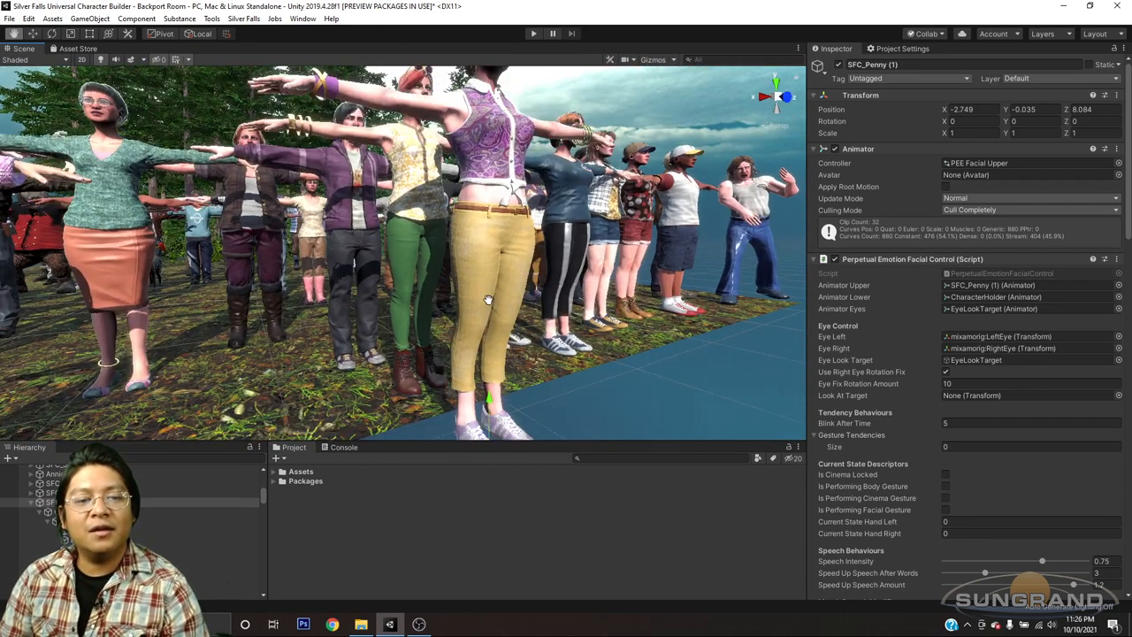
scroll("down", 3)
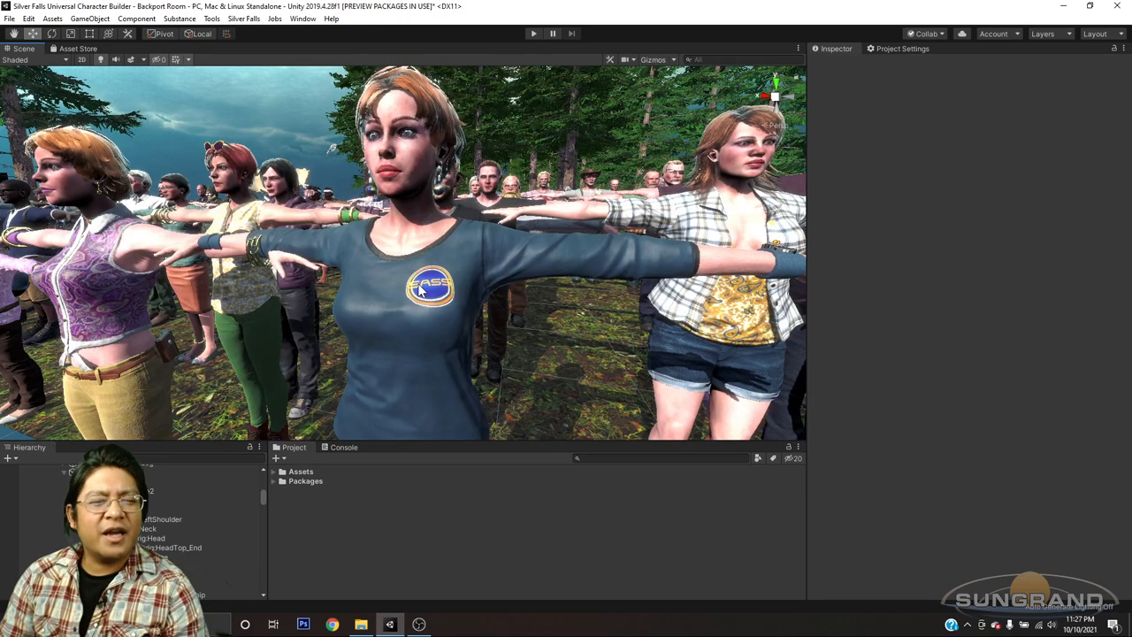
mouse_move(452, 292)
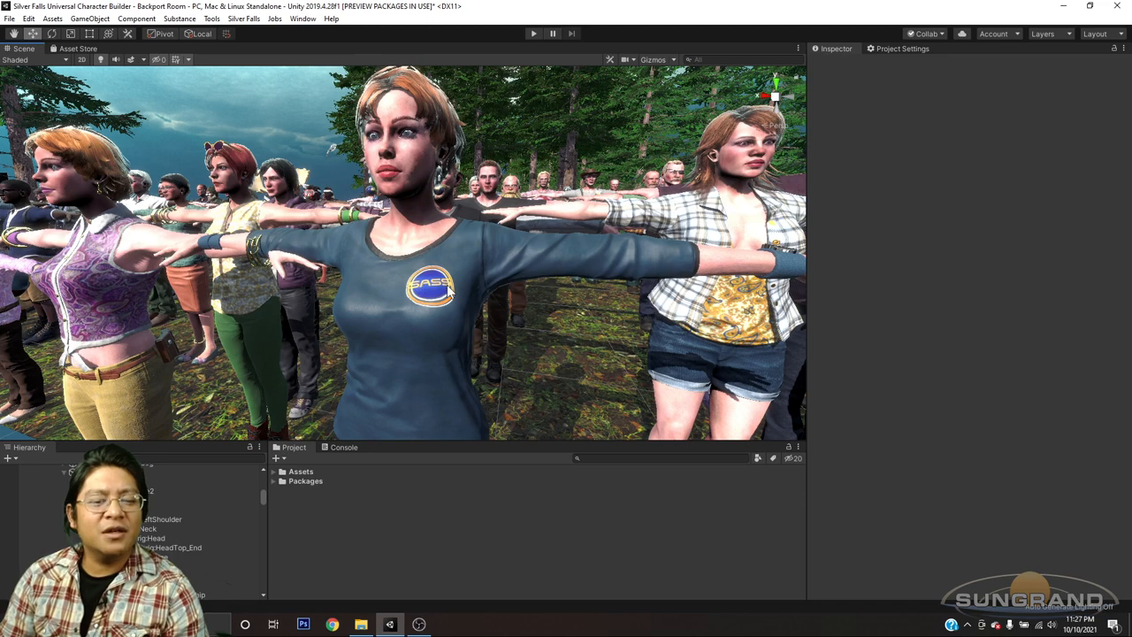
mouse_move(444, 296)
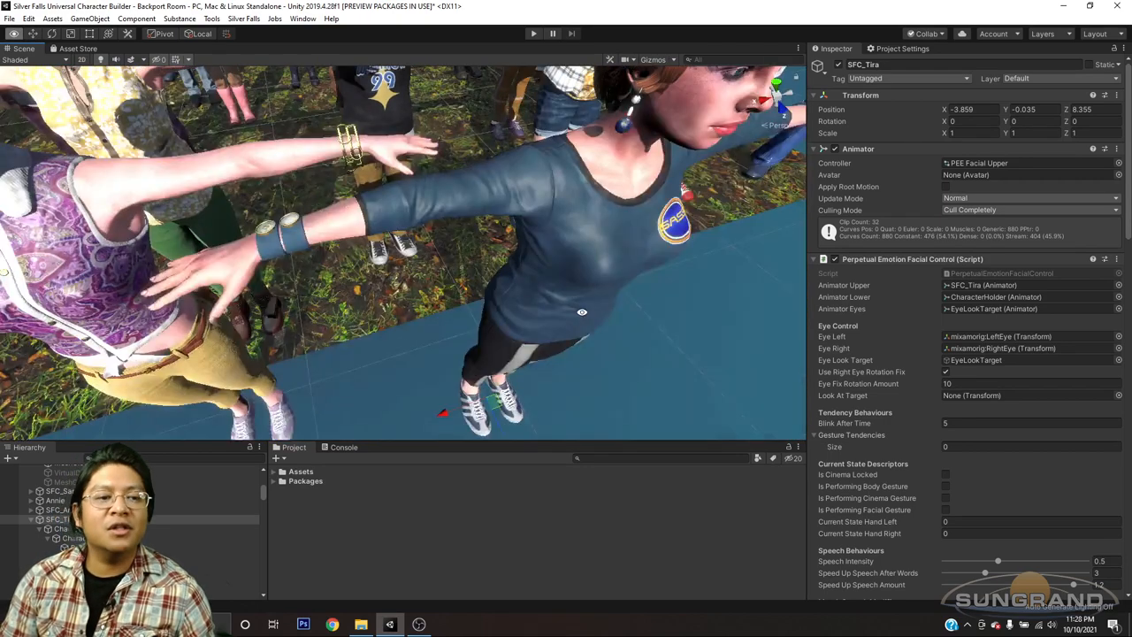
Step: Orbit the Scene view above Tira to show her bracelets and earrings
left_click_drag(583, 312, 539, 338)
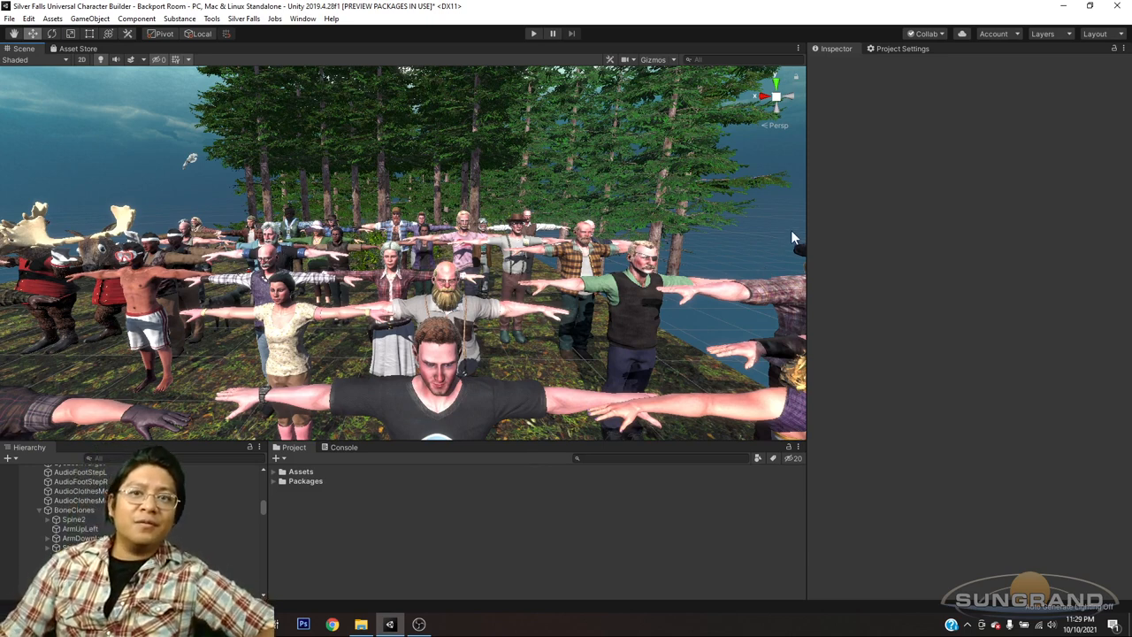
mouse_move(782, 244)
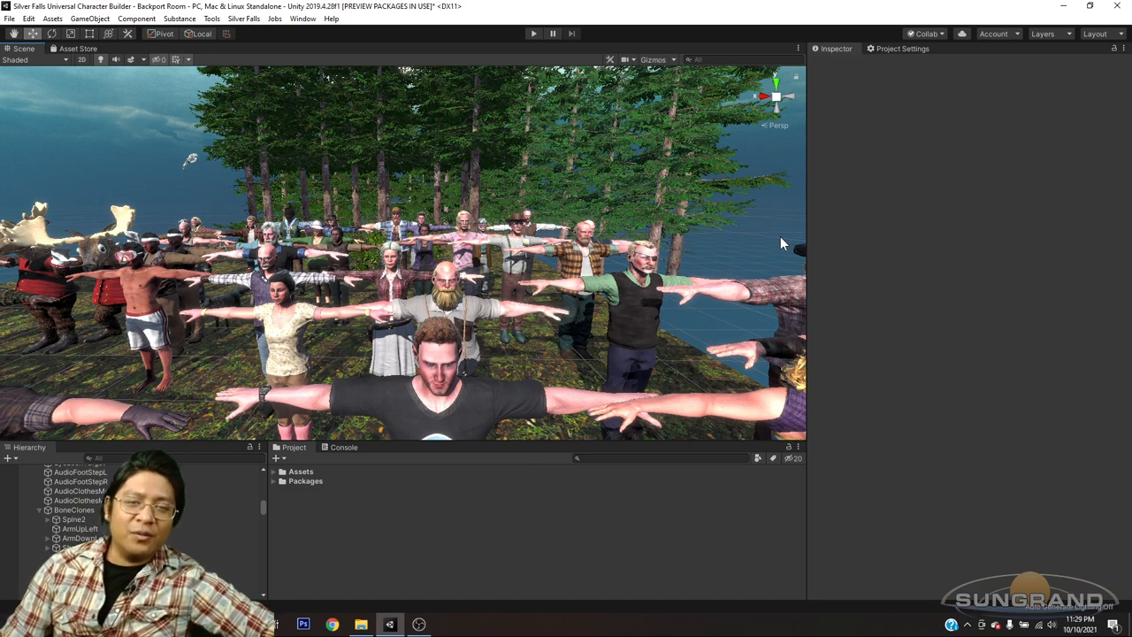
mouse_move(768, 244)
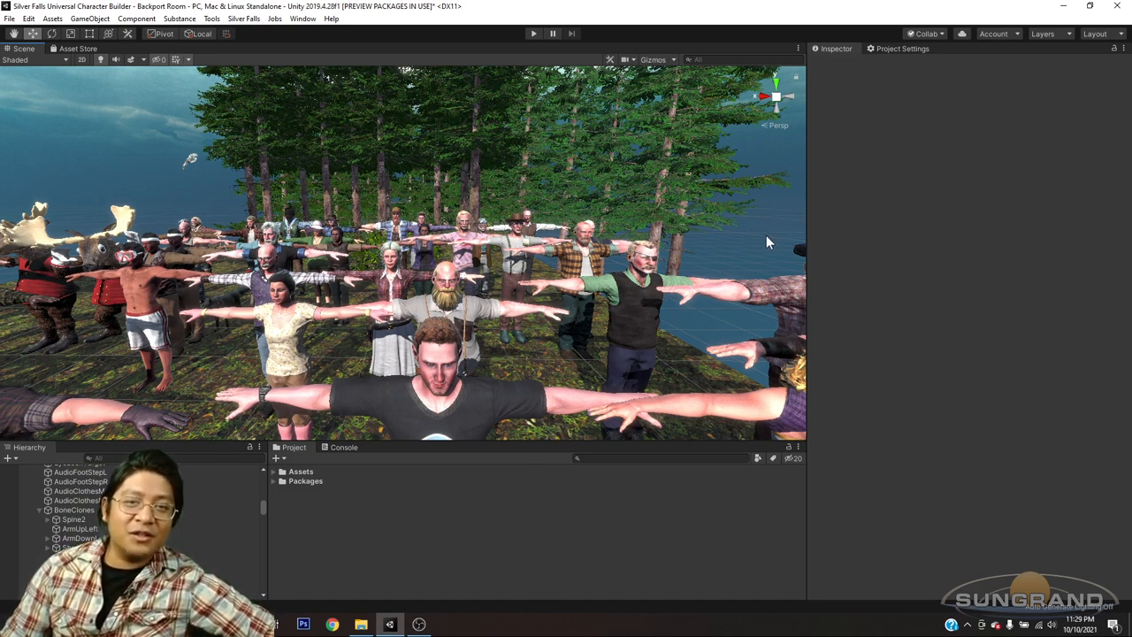
mouse_move(764, 245)
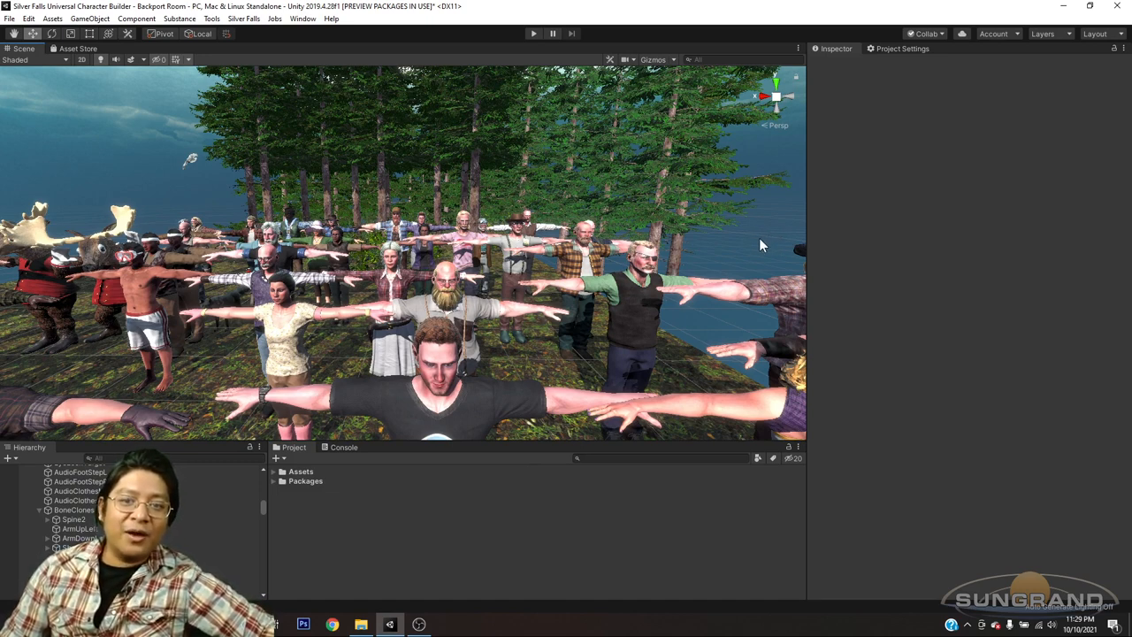
mouse_move(719, 275)
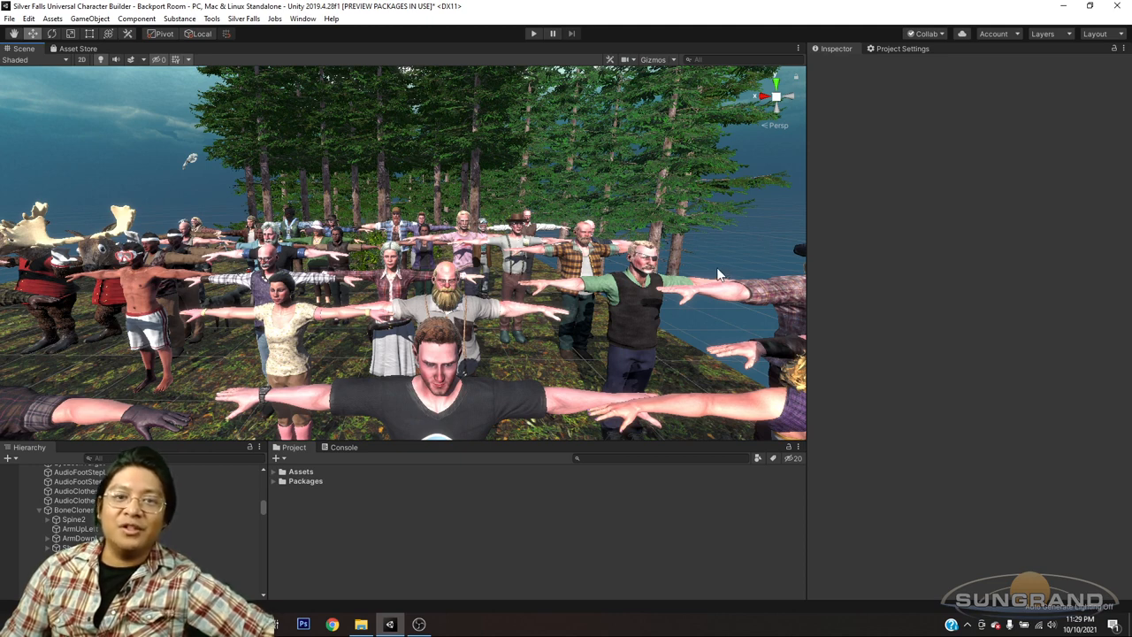
mouse_move(694, 308)
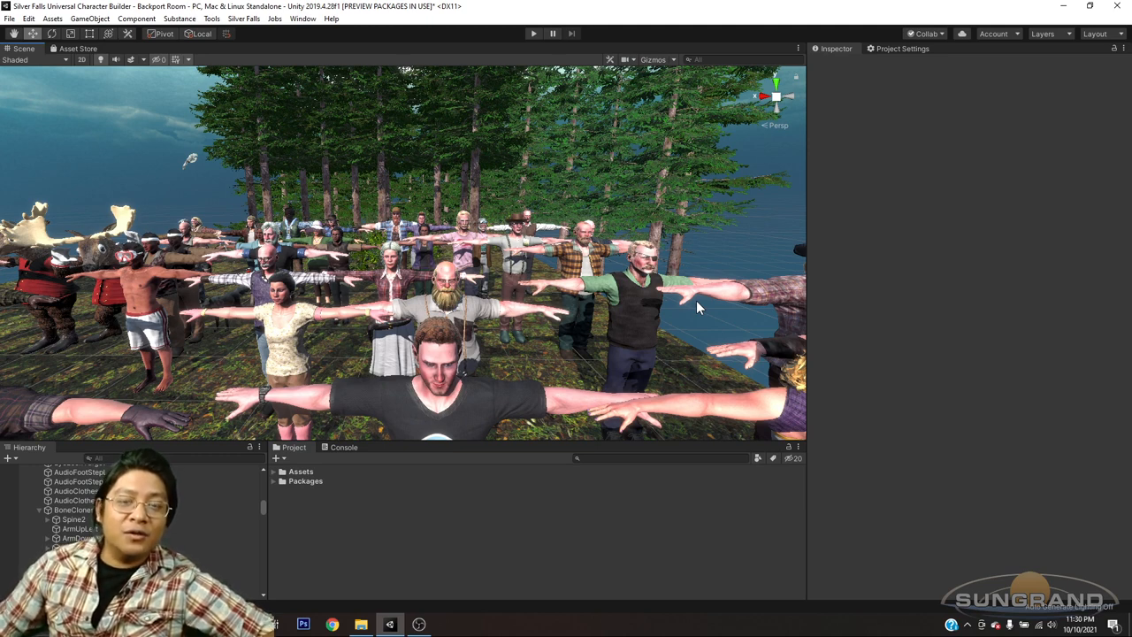
mouse_move(699, 342)
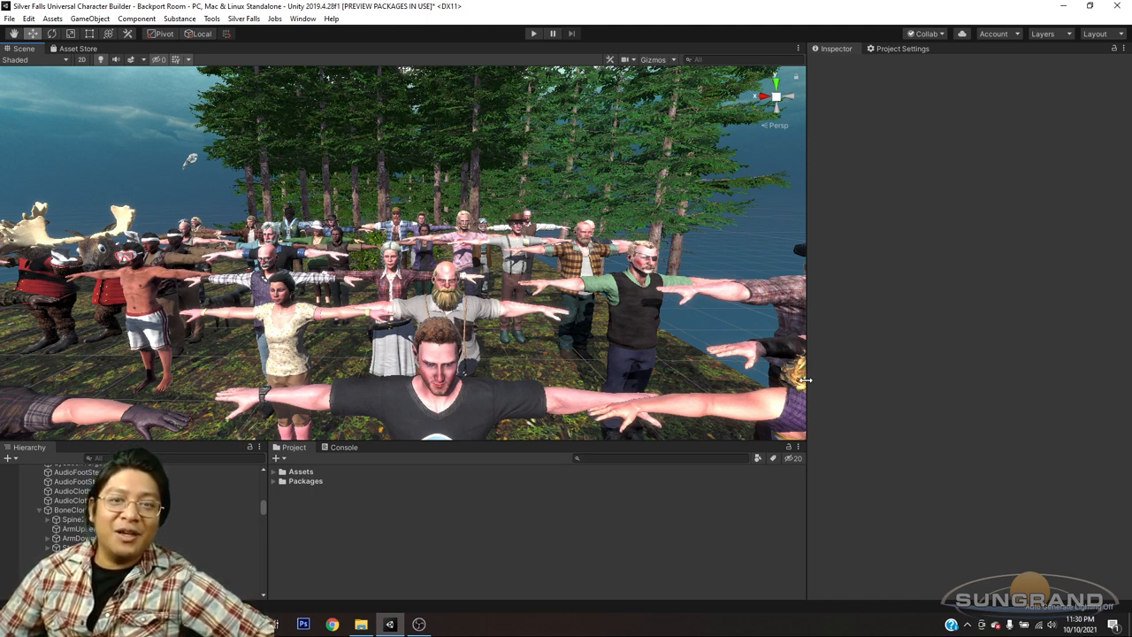
mouse_move(805, 385)
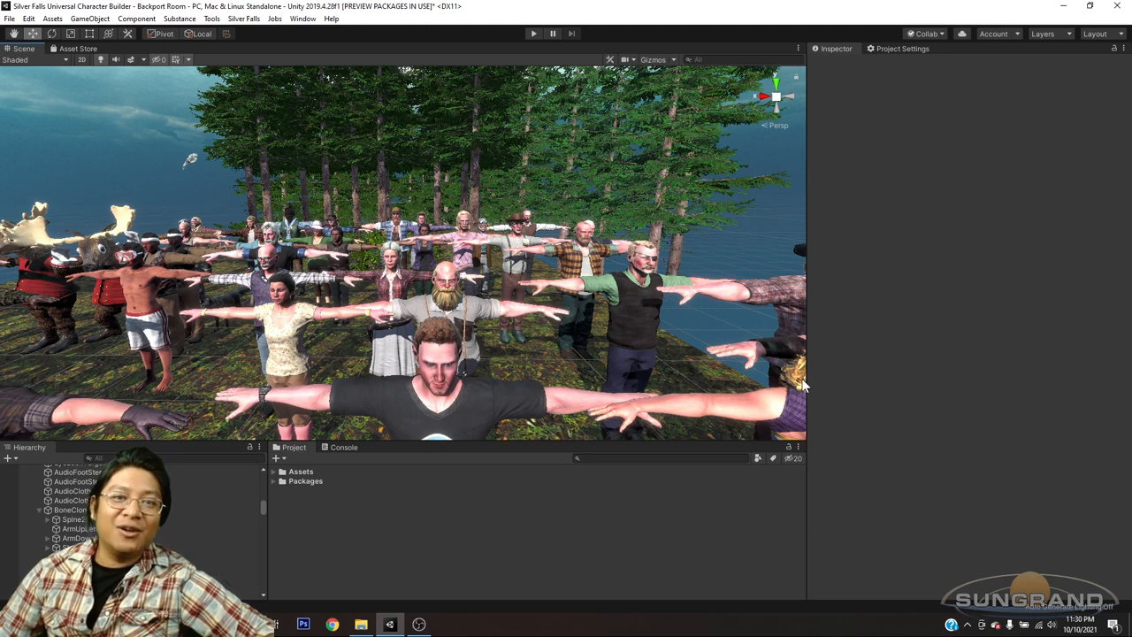